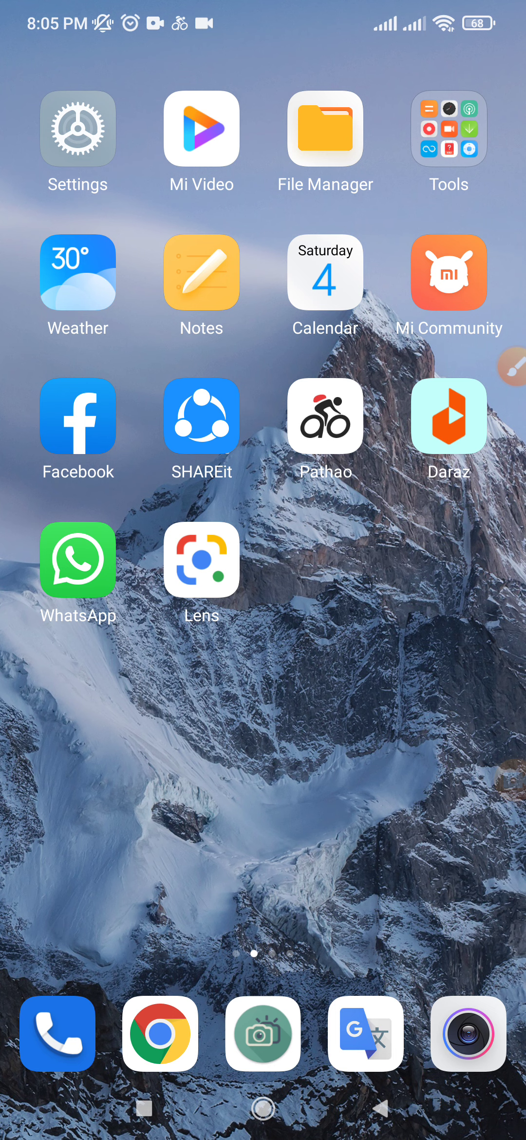
# Swipe through the home screen pages, landing on the one with Uber Driver, Sheets and YouCut.
pyautogui.hscroll(-3)
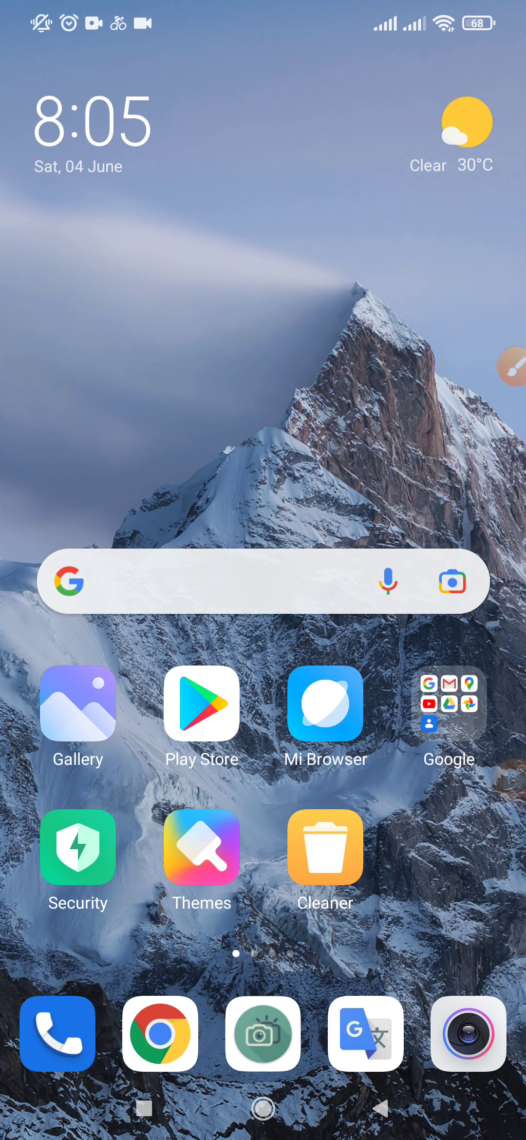
pyautogui.hscroll(-3)
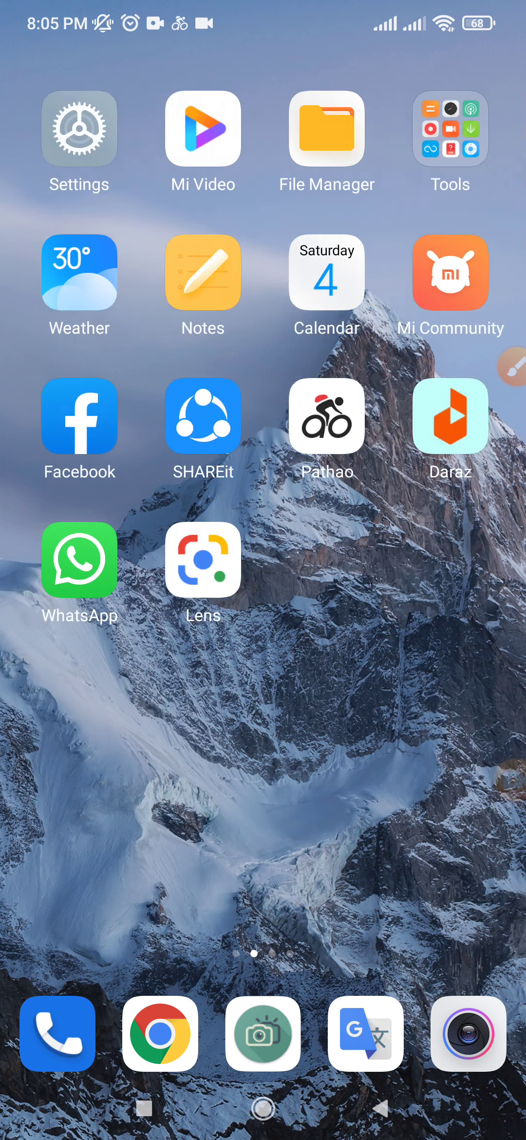
pyautogui.hscroll(-3)
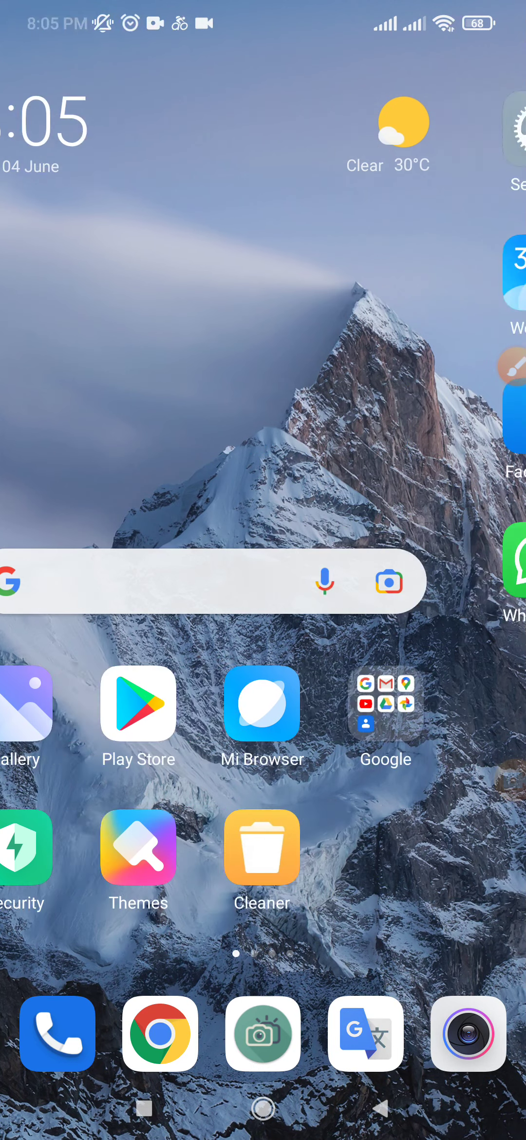
pyautogui.hscroll(-3)
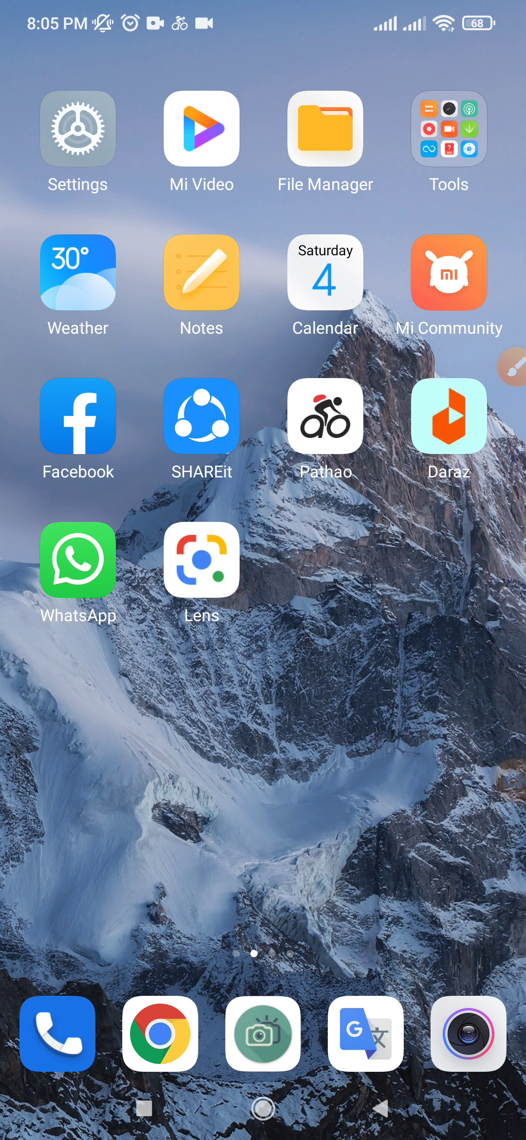
pyautogui.hscroll(-3)
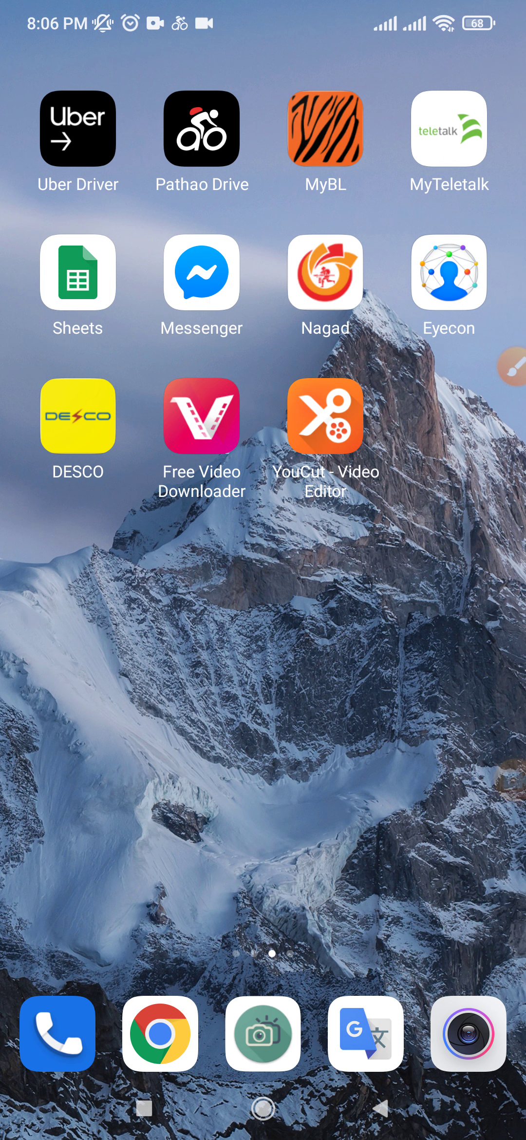
pyautogui.hscroll(-3)
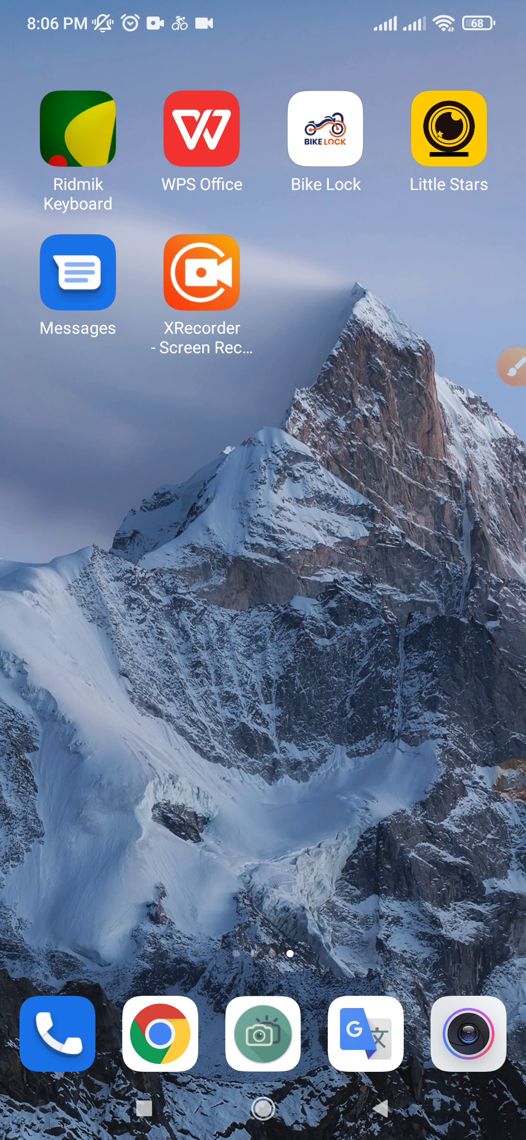
pyautogui.hscroll(-3)
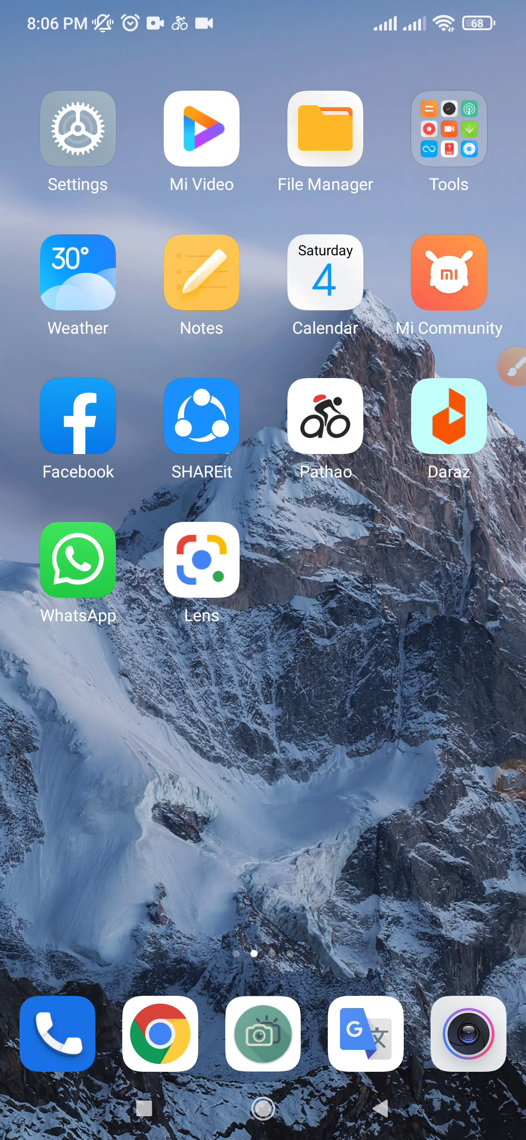
pyautogui.hscroll(-3)
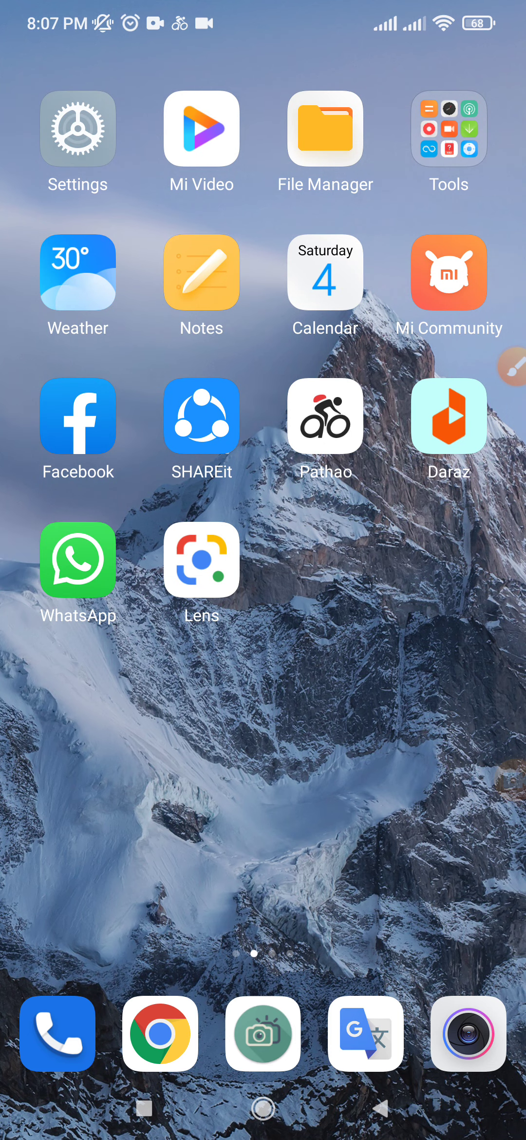
pyautogui.hscroll(-3)
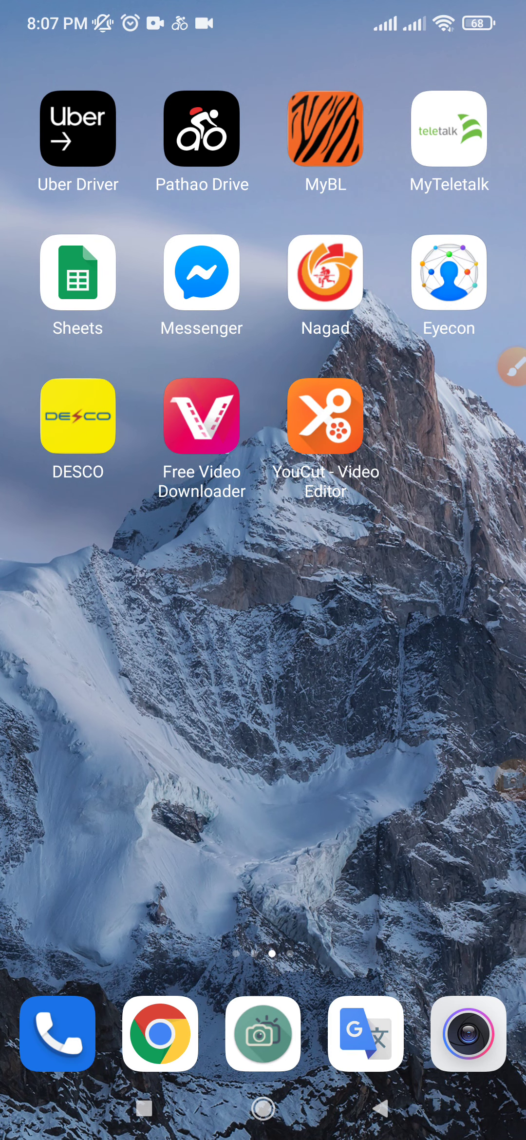
pyautogui.hscroll(-3)
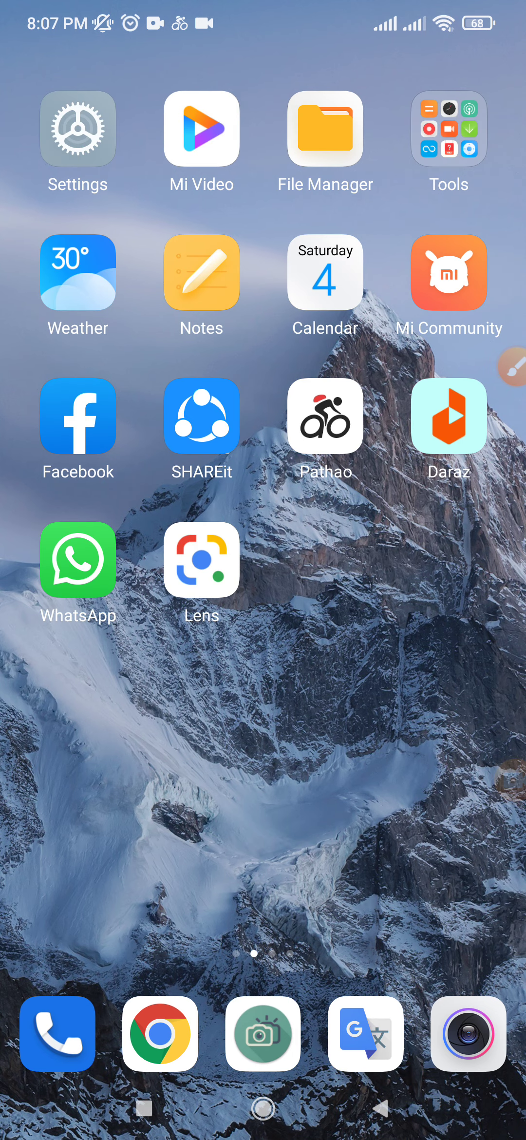
pyautogui.hscroll(-3)
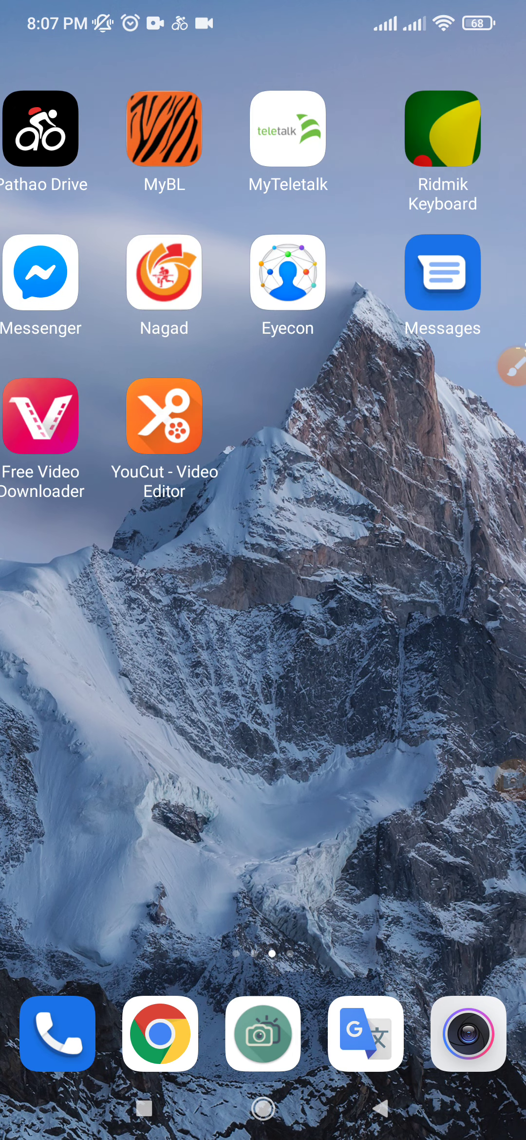
pyautogui.hscroll(-3)
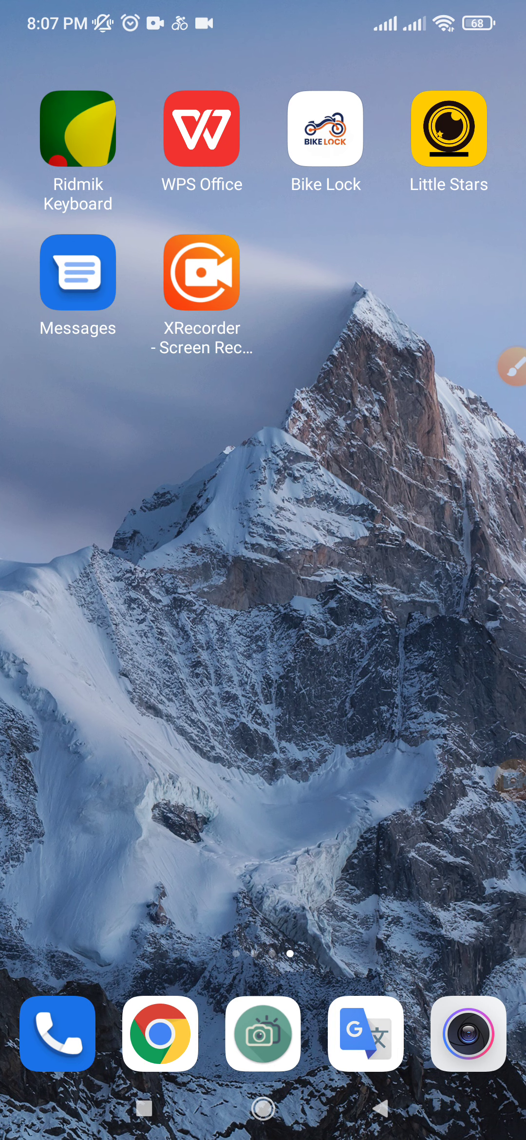
pyautogui.hscroll(-3)
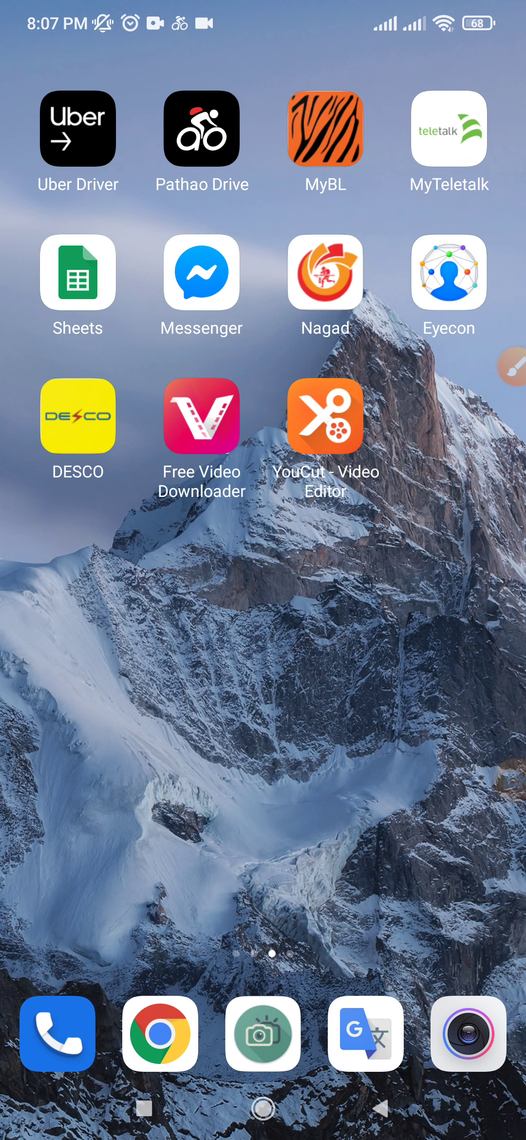
pyautogui.click(468, 1033)
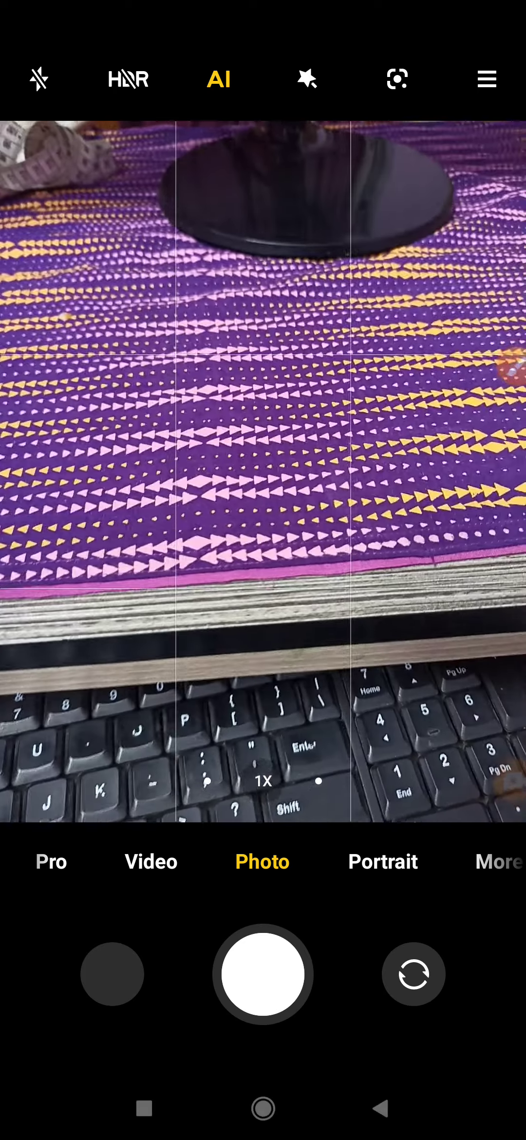
pyautogui.click(150, 862)
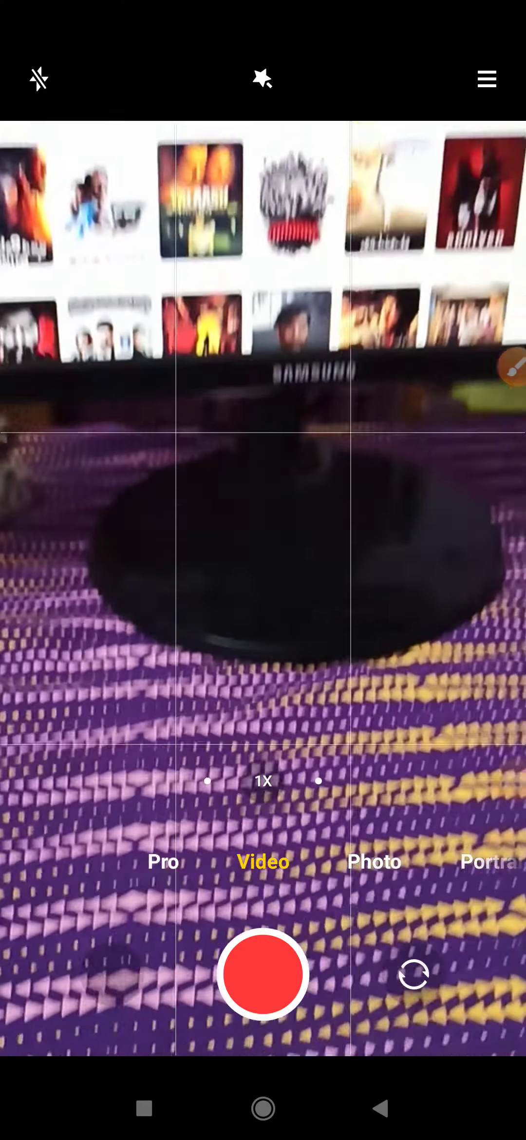
pyautogui.click(262, 974)
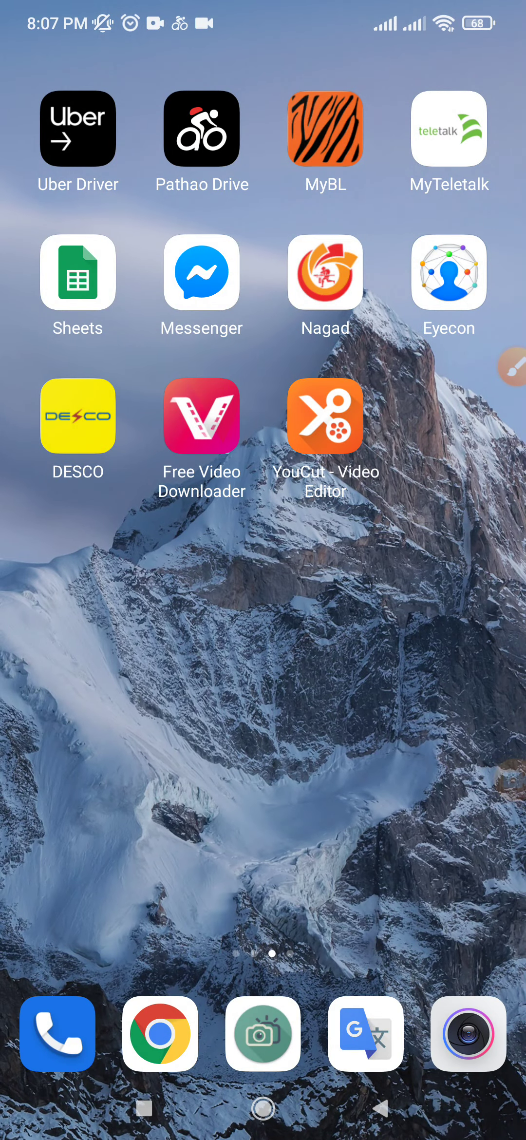
# Return to the first home page and launch Google Play Store on its For you page.
pyautogui.hscroll(-3)
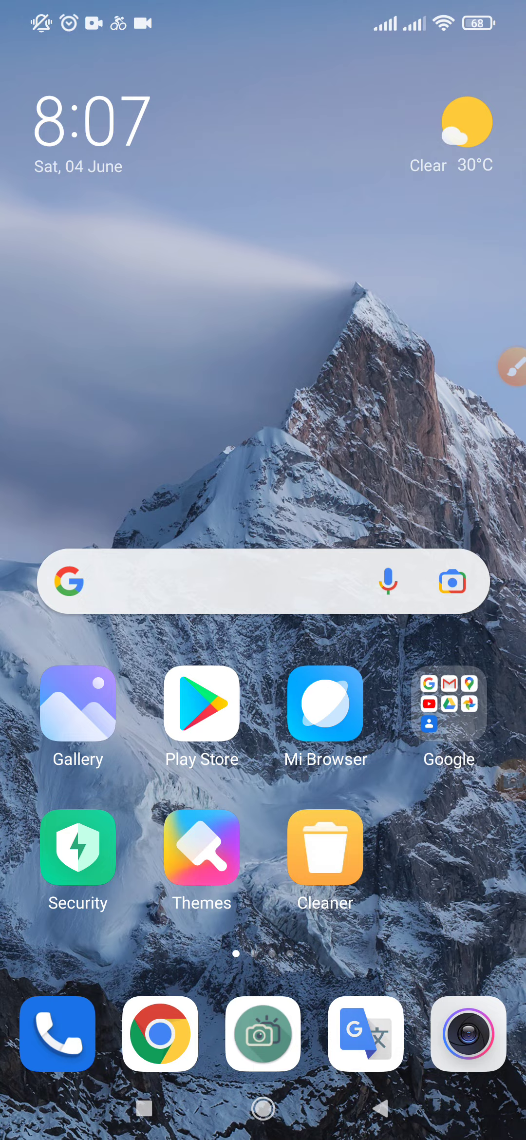
pyautogui.click(366, 1033)
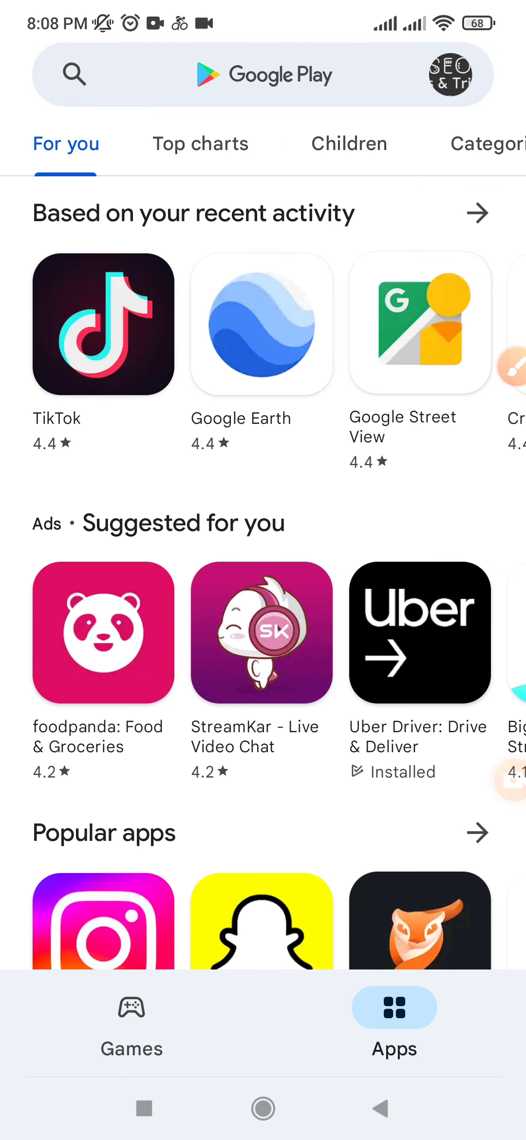
# Search the Play Store for flip camera apps.
pyautogui.click(263, 74)
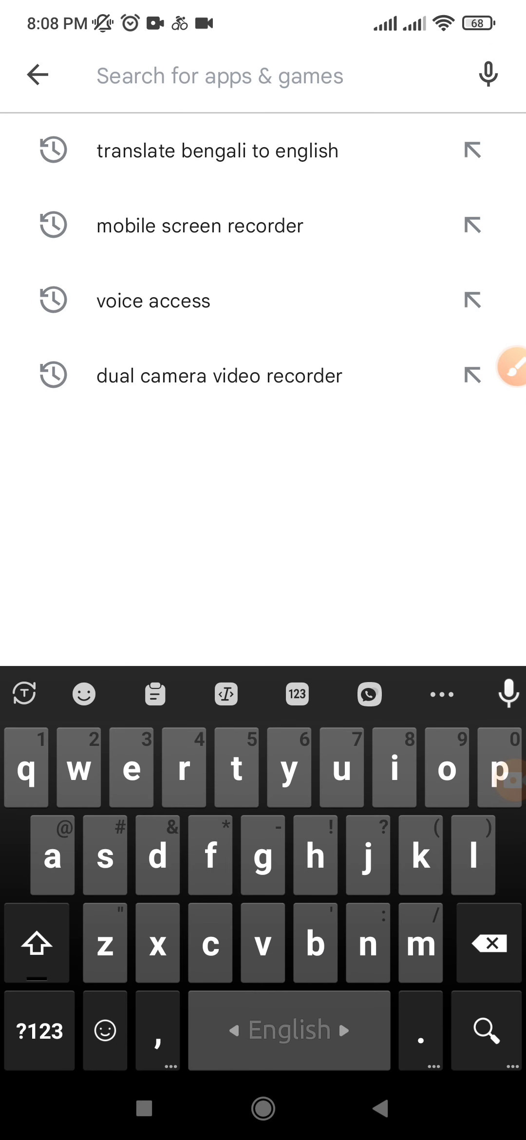
pyautogui.write('fl')
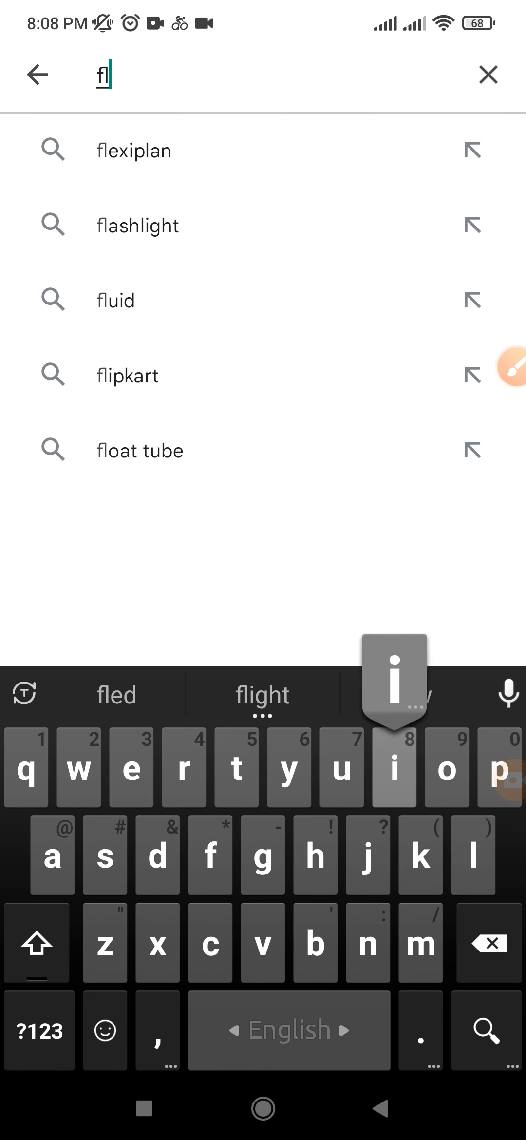
pyautogui.write('ip')
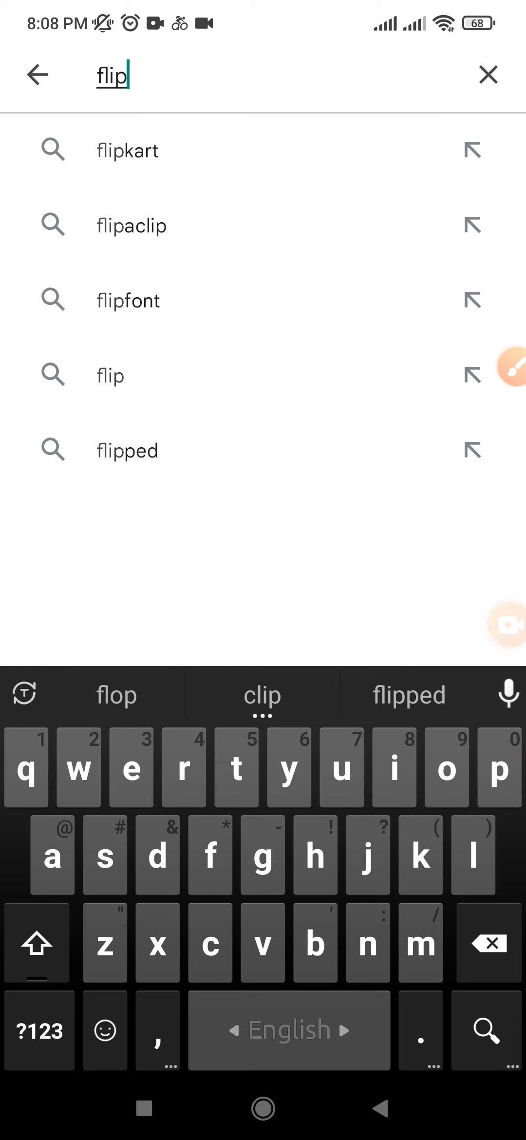
pyautogui.write('a')
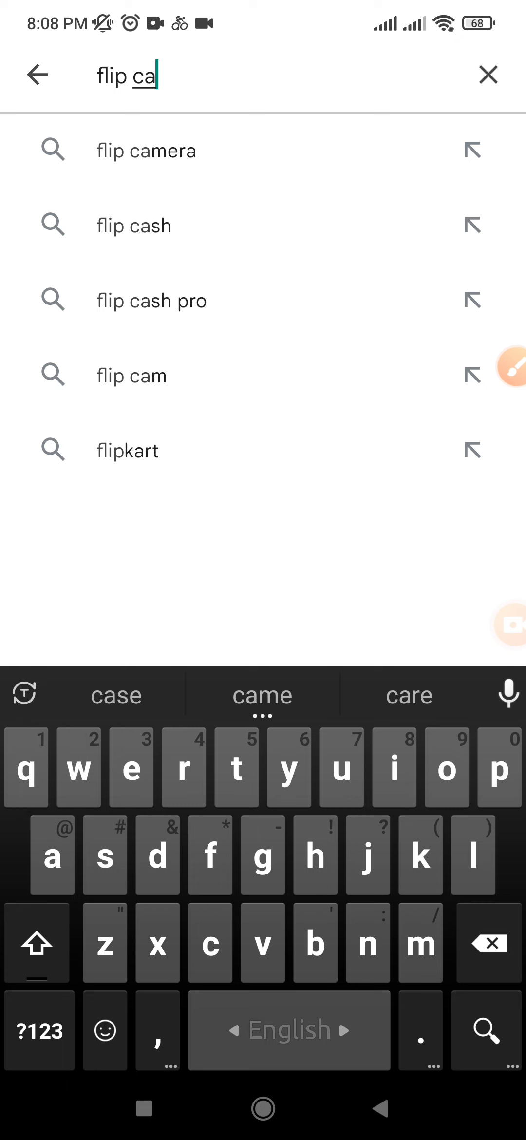
pyautogui.write('m')
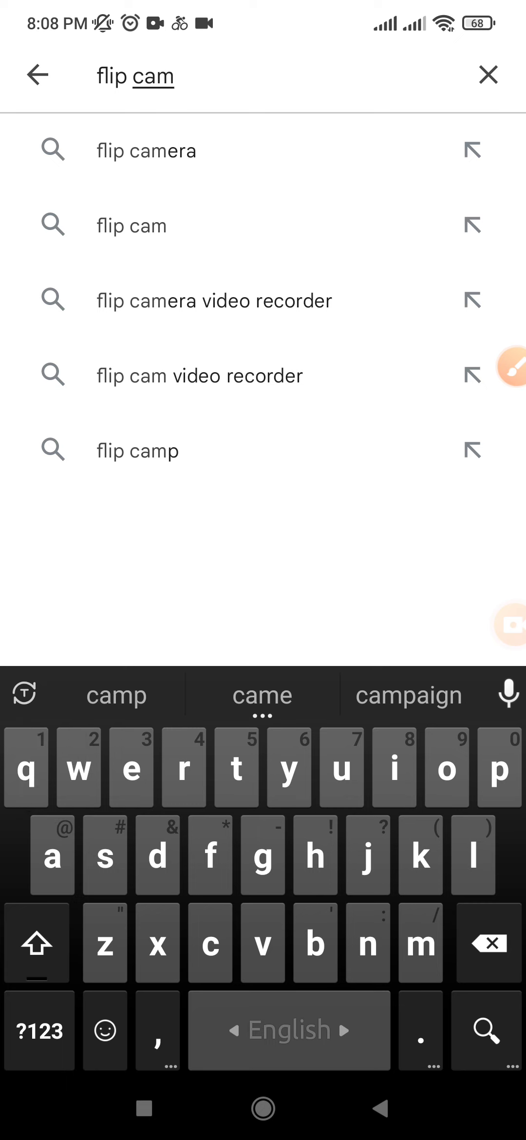
pyautogui.click(145, 150)
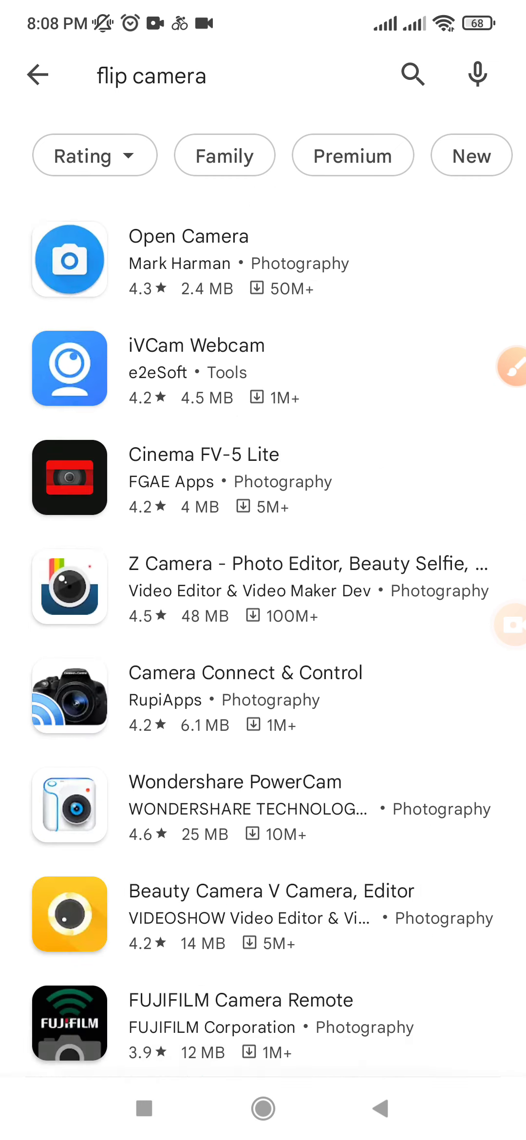
# Locate FlipCam Video Recorder marked Installed in the results, then go back to the home screen.
pyautogui.scroll(-3)
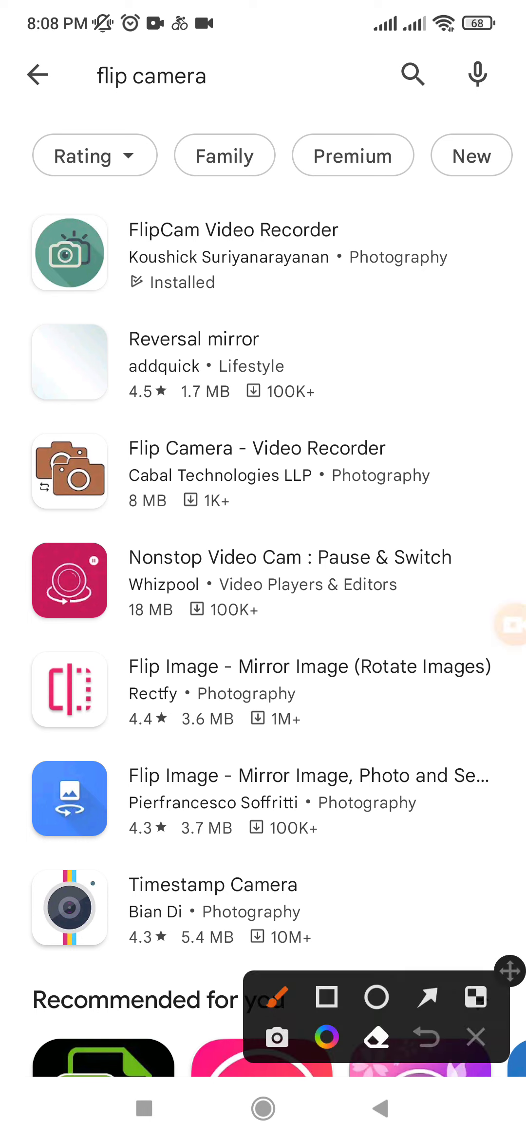
pyautogui.click(327, 997)
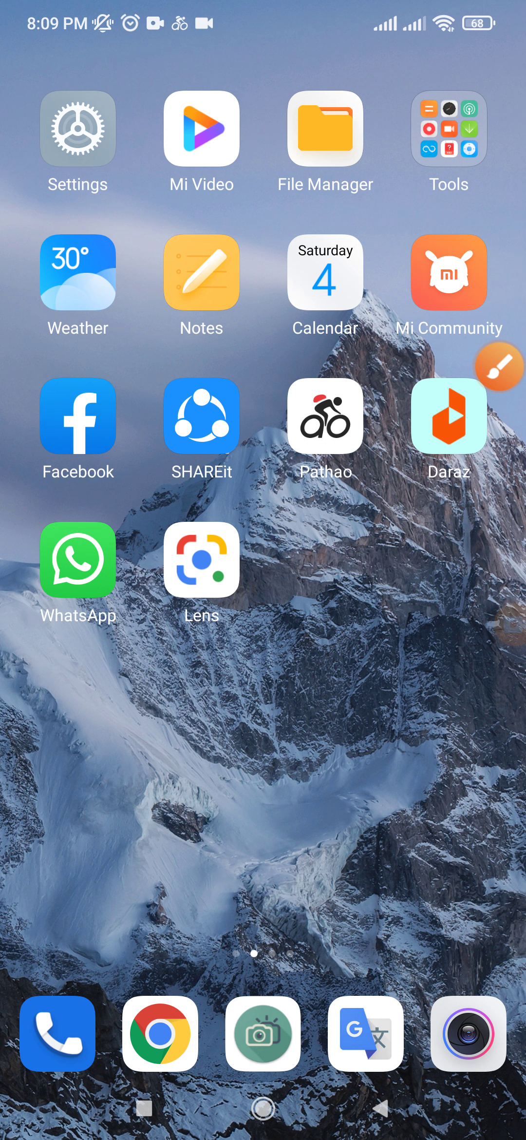
# Launch FlipCam Video Recorder from the dock, showing the 1920 x 1080 viewfinder.
pyautogui.click(499, 366)
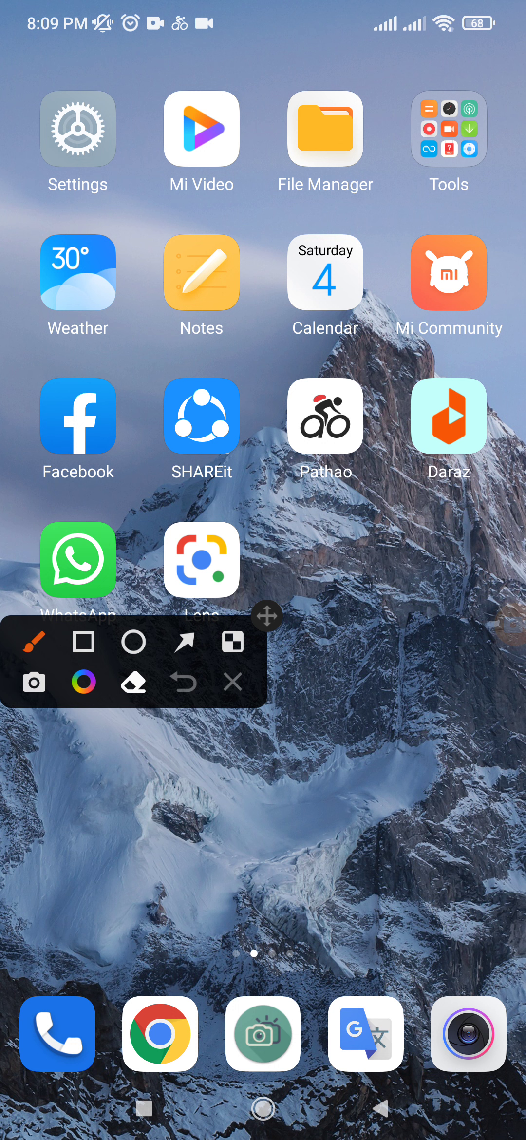
pyautogui.click(82, 642)
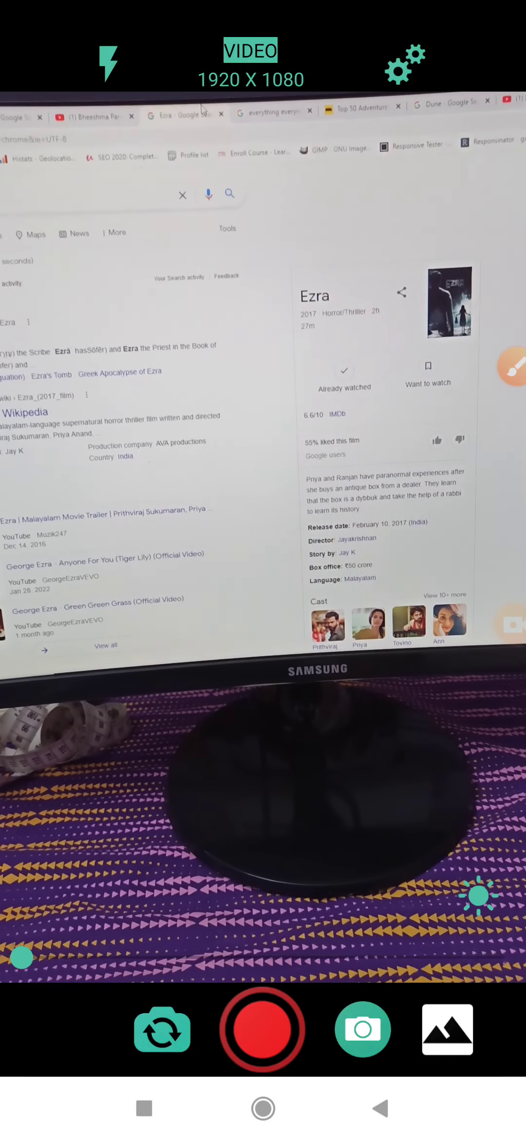
# Record about 1:14 of video of the monitor, then stop the recording.
pyautogui.click(262, 1028)
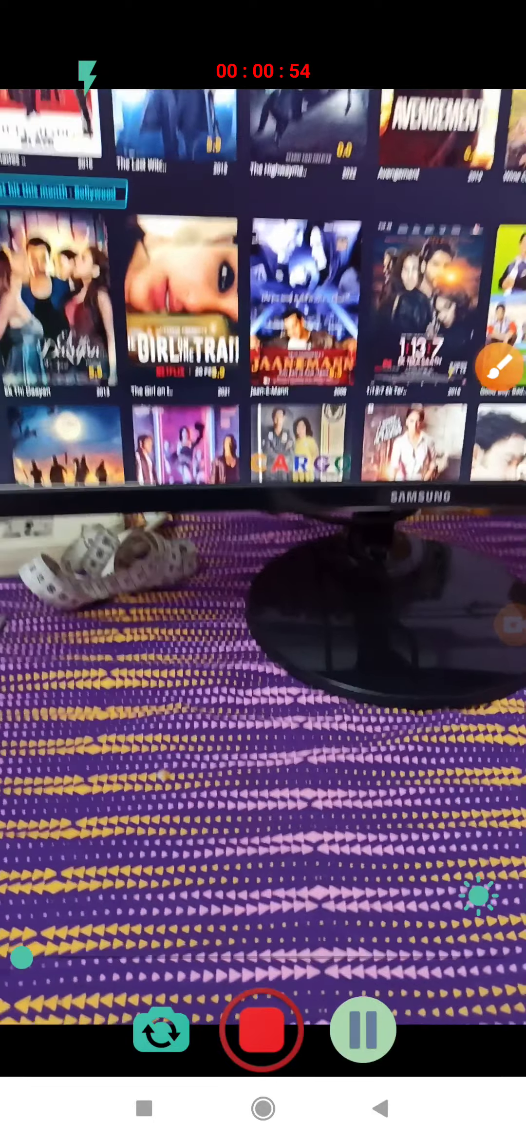
pyautogui.click(479, 896)
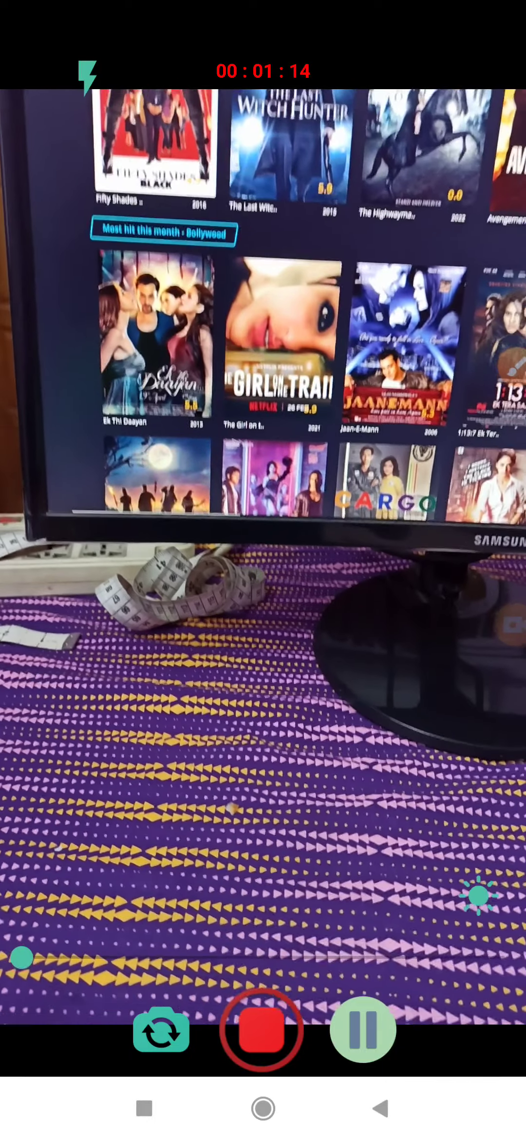
pyautogui.click(262, 1028)
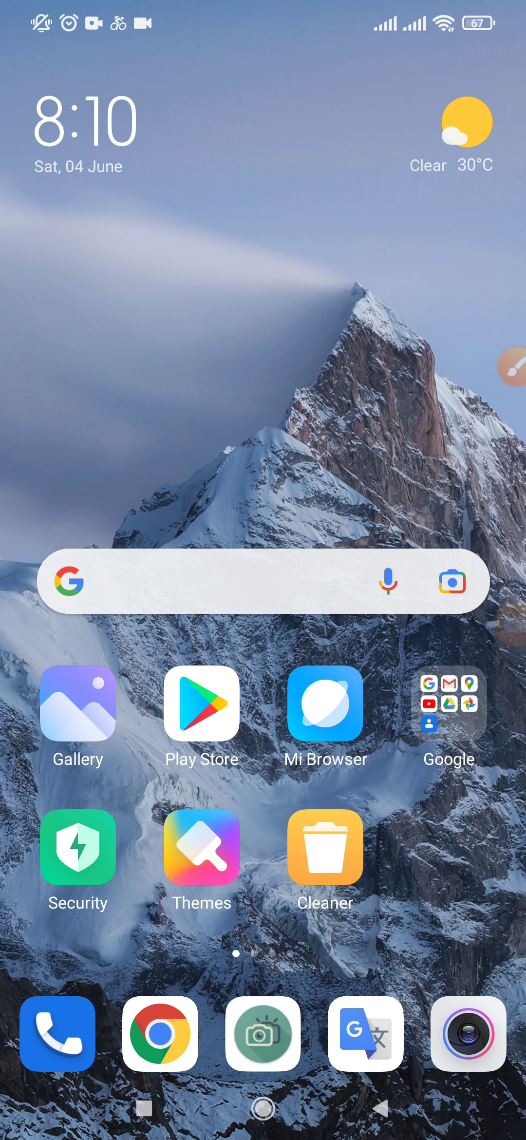
# Go to the first home page and launch File Manager on its recent files overview.
pyautogui.click(77, 703)
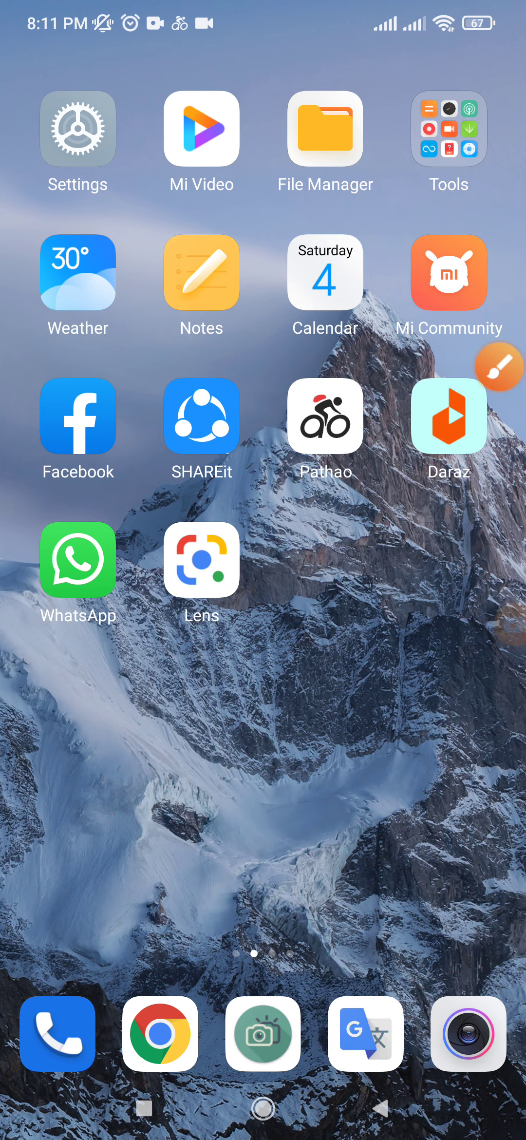
pyautogui.click(325, 129)
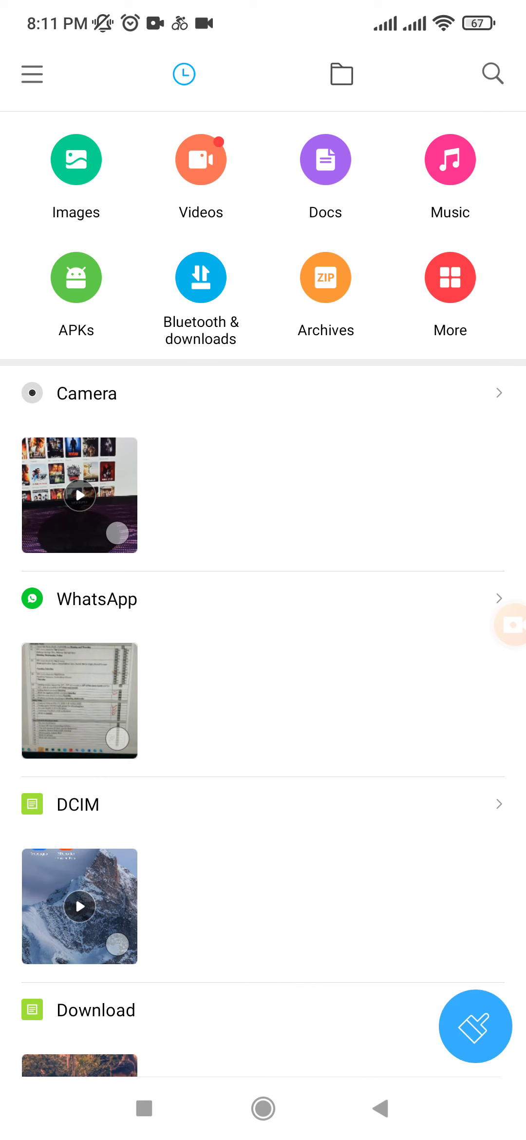
# Search File Manager for 'flip' and enter the FlipCam folder holding the 164.57 MB MP4.
pyautogui.click(493, 73)
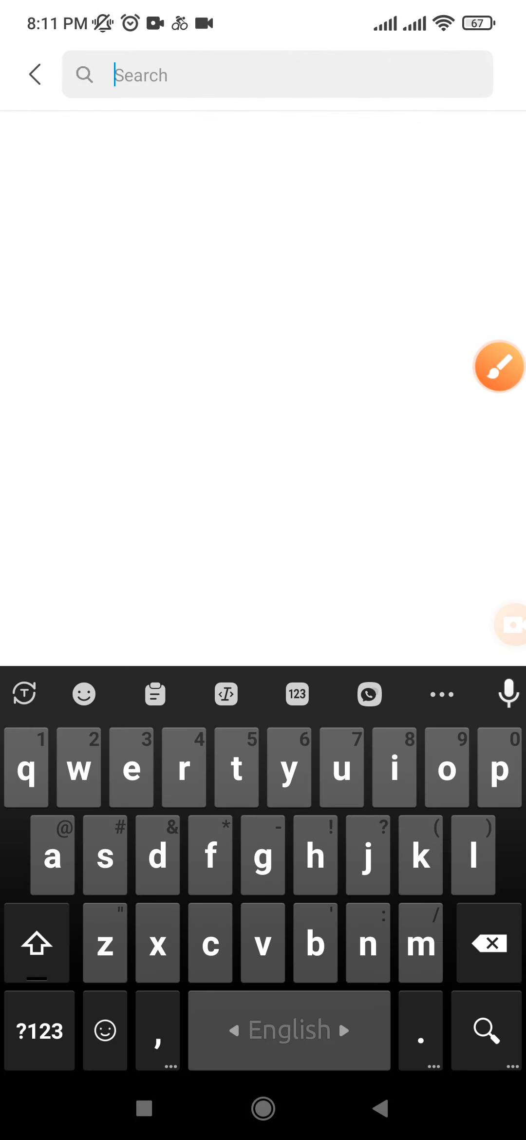
pyautogui.write('fli')
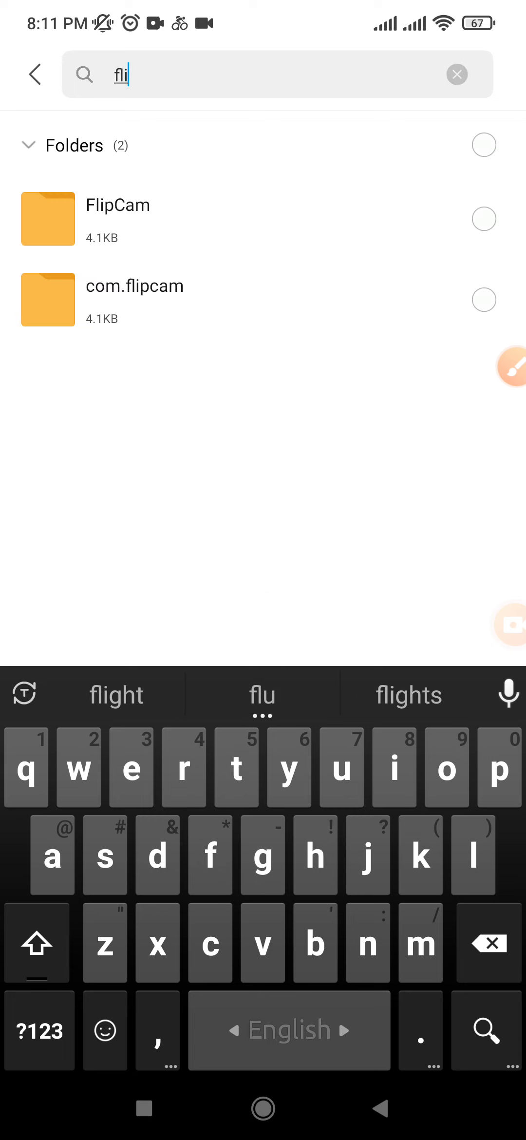
pyautogui.write('p')
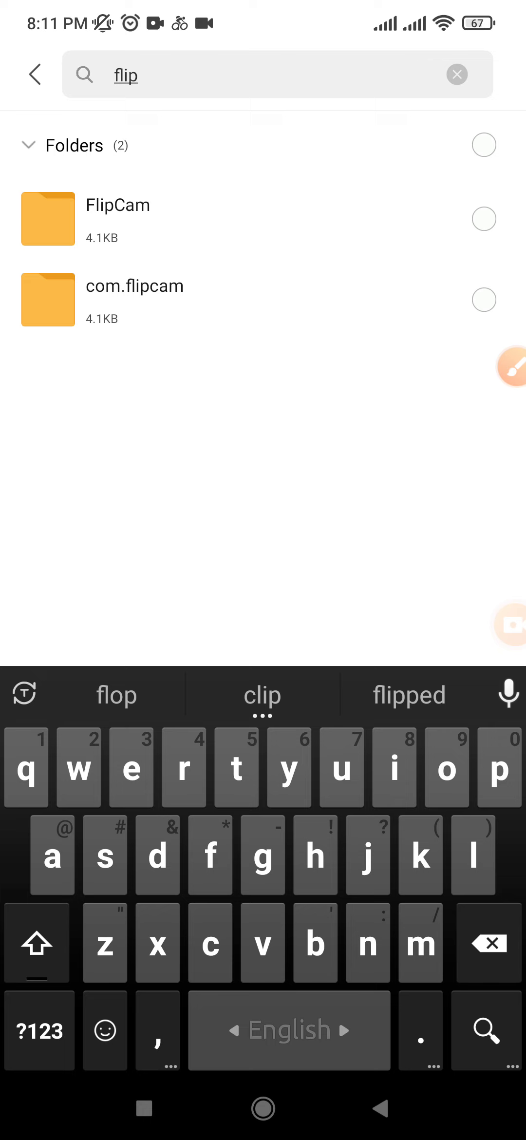
pyautogui.click(139, 75)
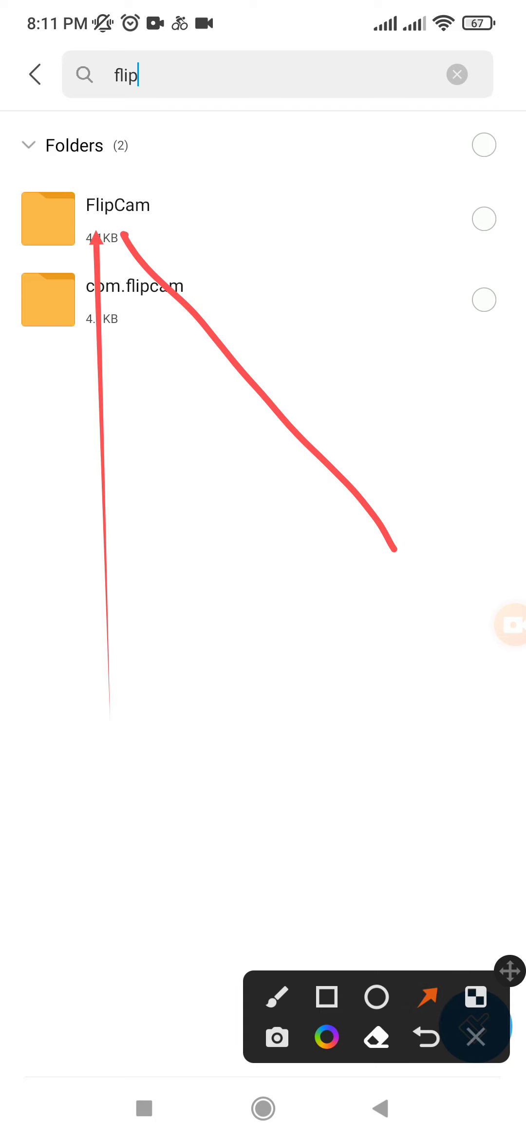
pyautogui.click(475, 1026)
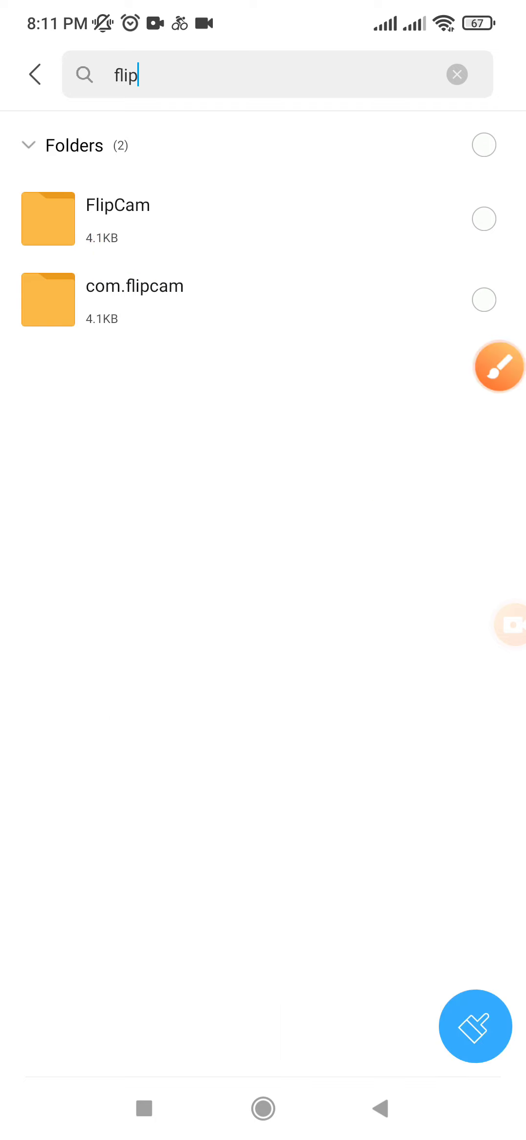
pyautogui.click(118, 205)
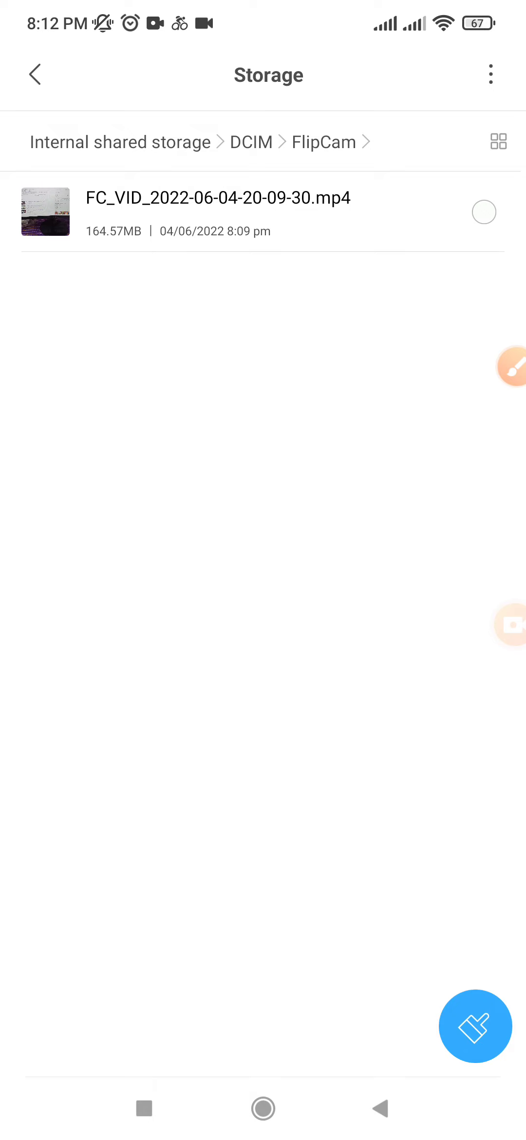
pyautogui.click(474, 1026)
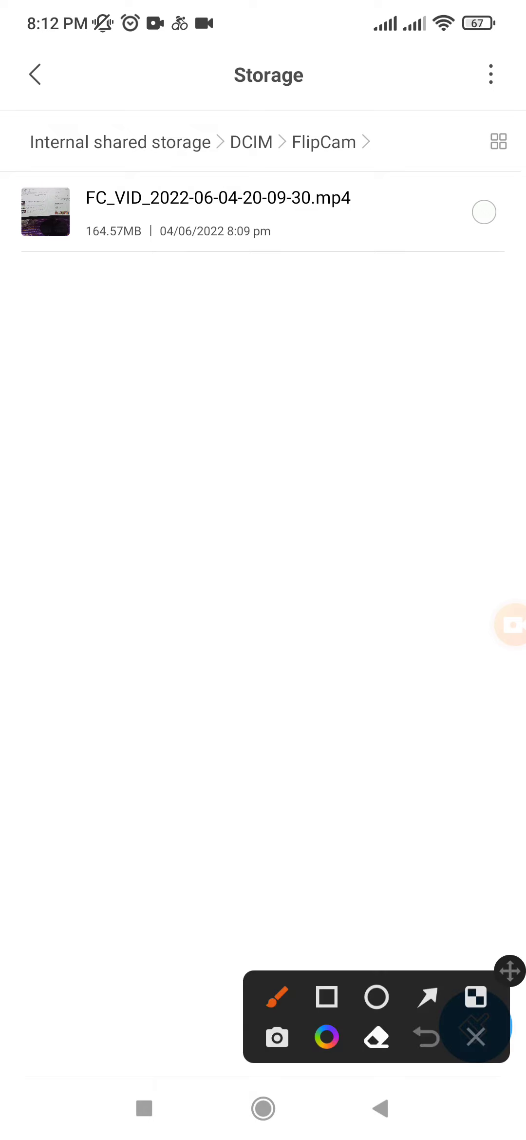
pyautogui.moveTo(196, 683); pyautogui.dragTo(462, 248)
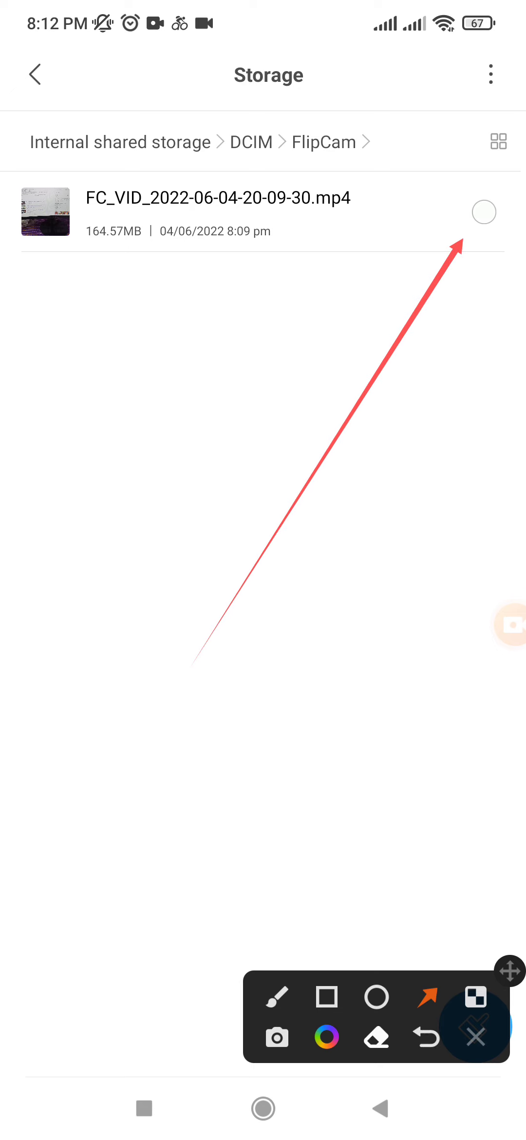
pyautogui.click(376, 1016)
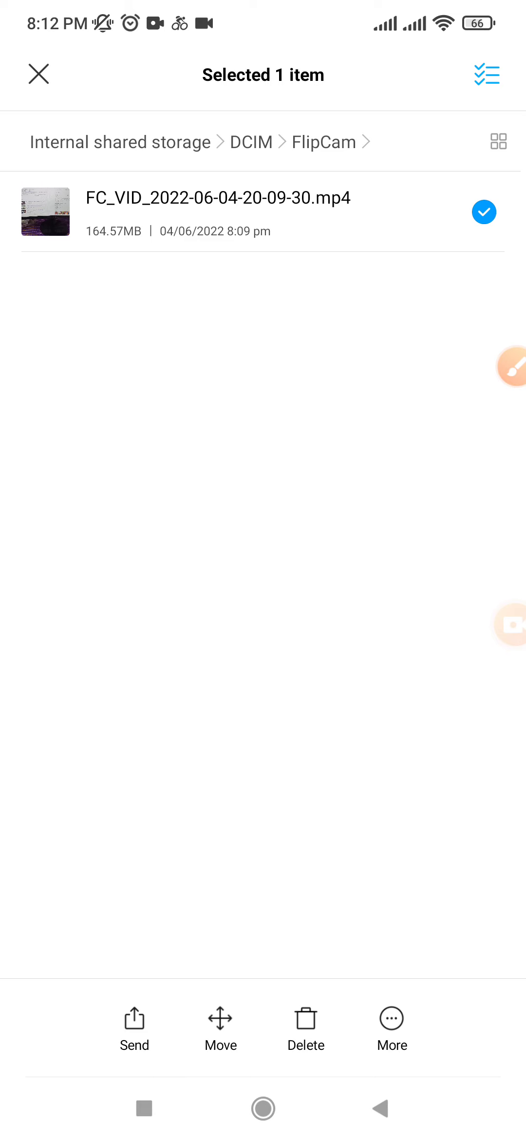
pyautogui.click(513, 391)
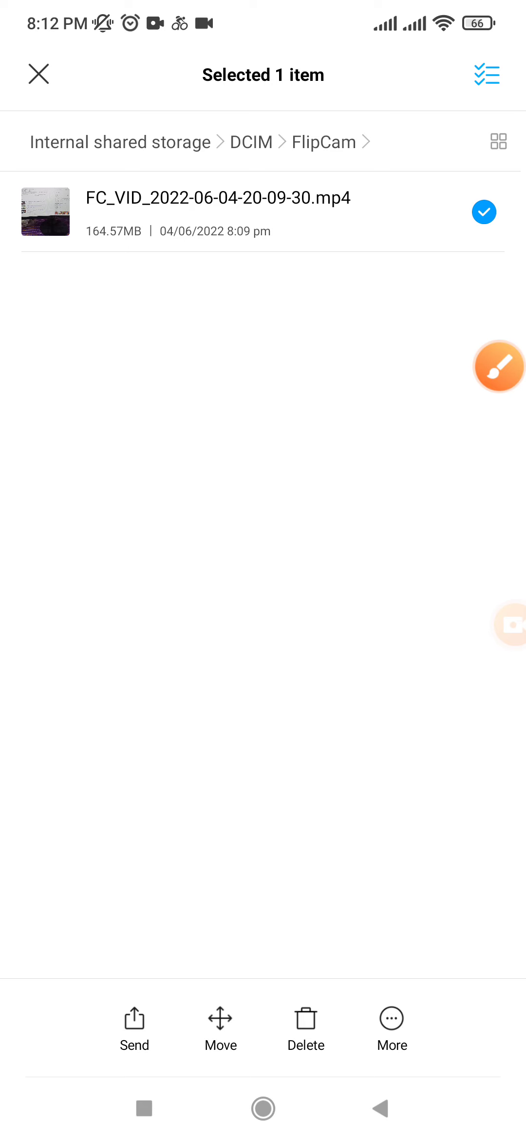
pyautogui.click(498, 365)
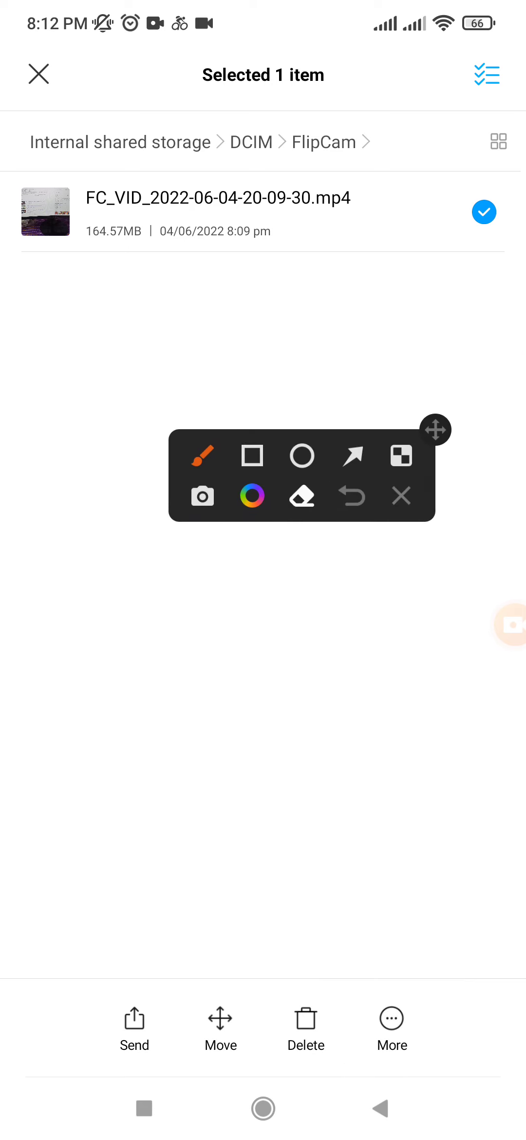
pyautogui.click(301, 456)
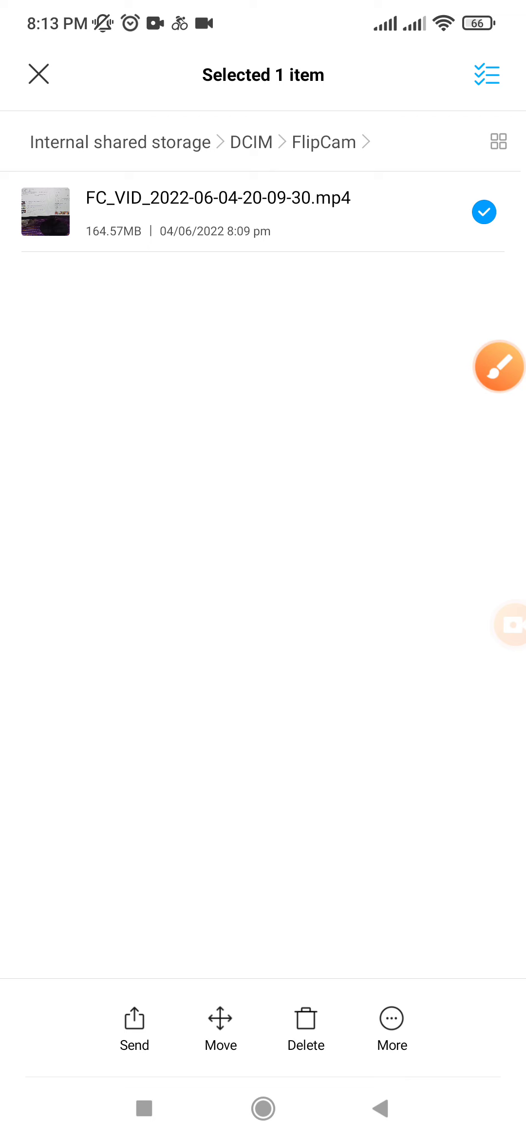
pyautogui.click(220, 1025)
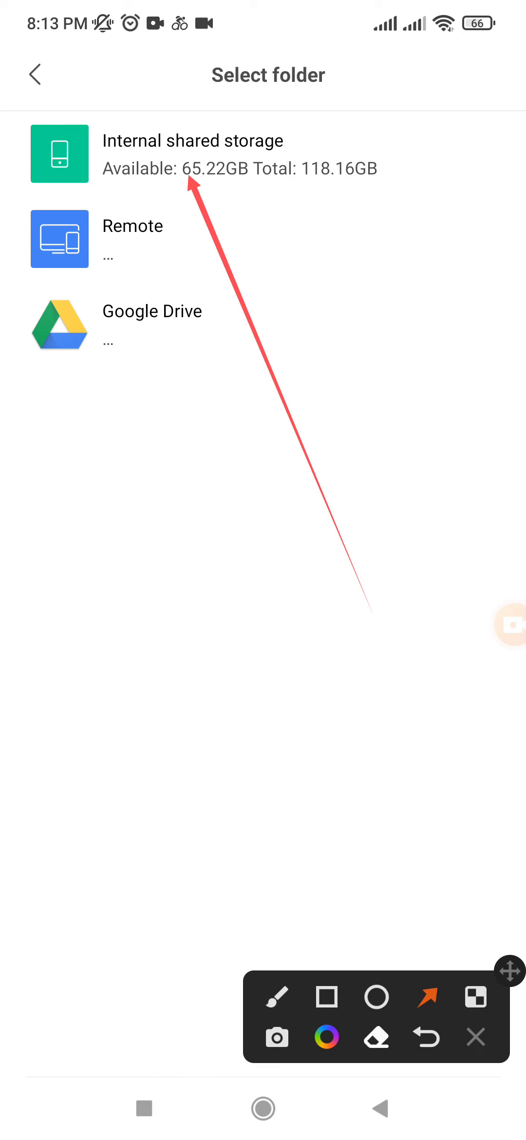
# Browse Internal shared storage and enter the DCIM folder as the move destination.
pyautogui.click(193, 153)
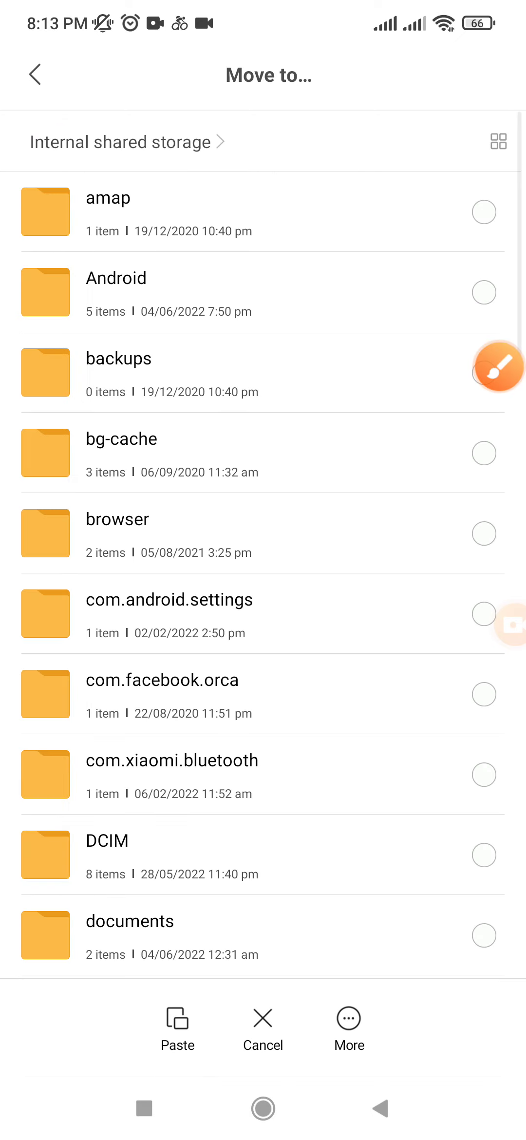
pyautogui.scroll(-3)
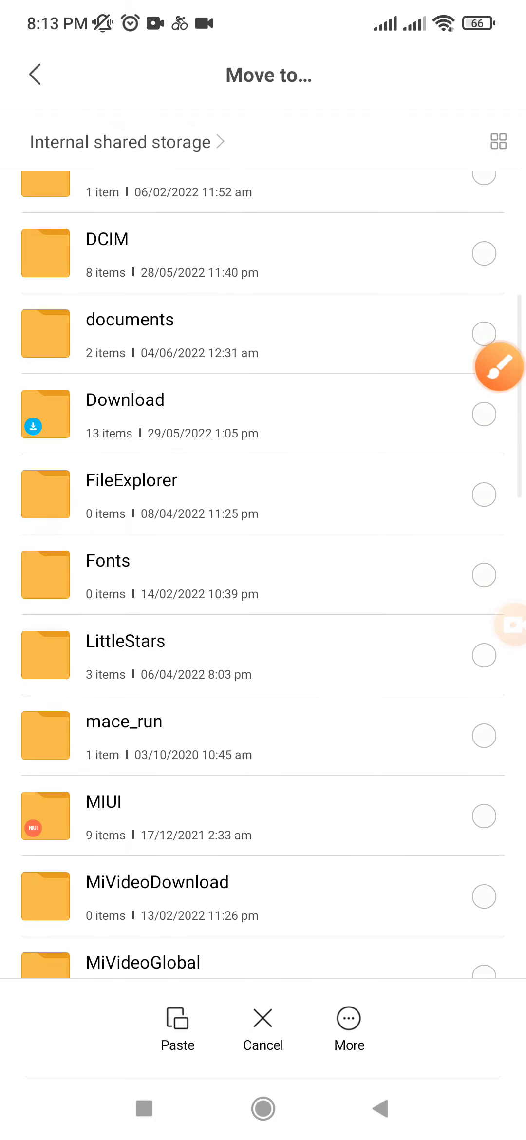
pyautogui.scroll(-3)
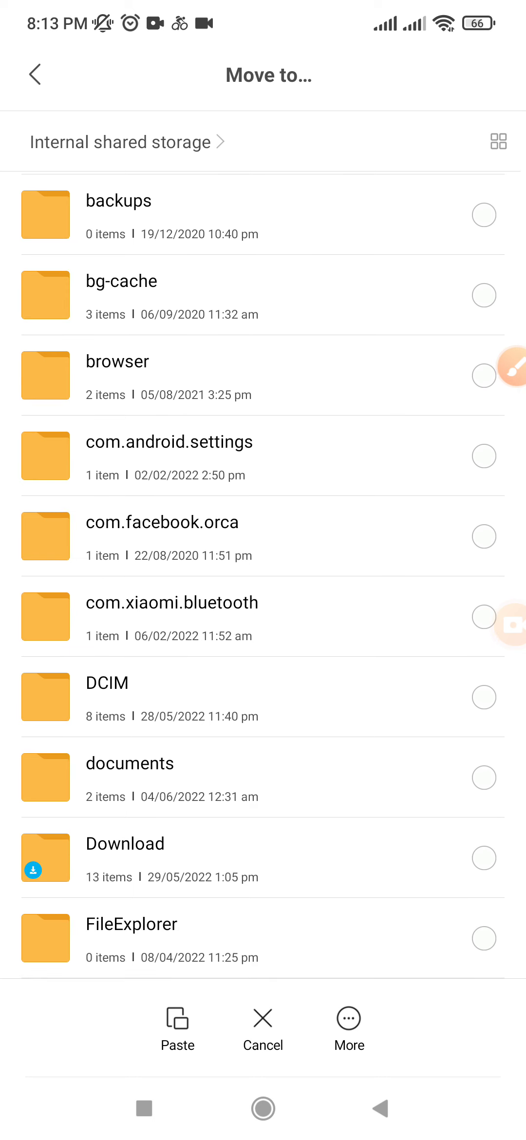
pyautogui.scroll(-3)
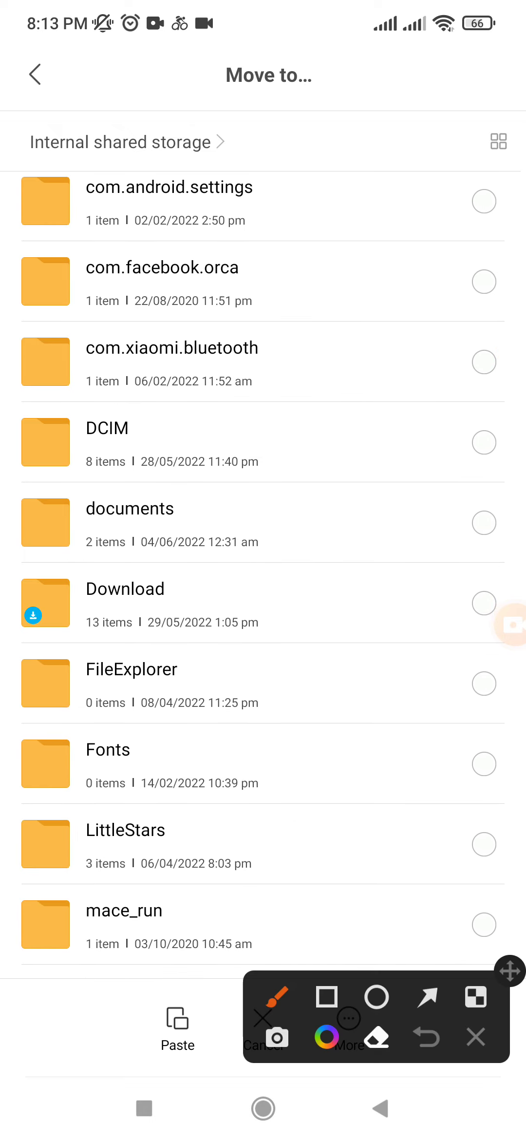
pyautogui.click(325, 997)
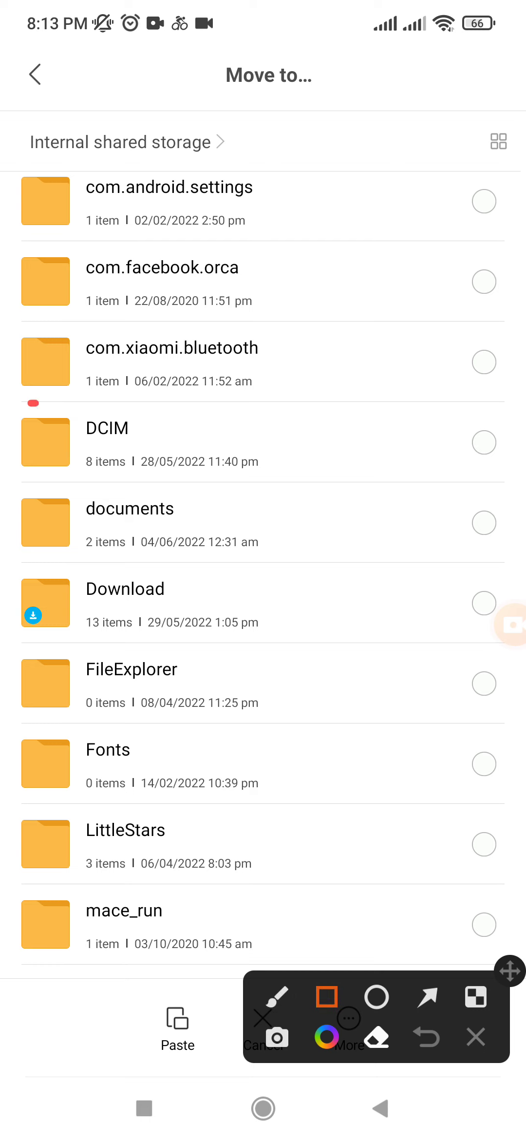
pyautogui.moveTo(44, 411); pyautogui.dragTo(494, 476)
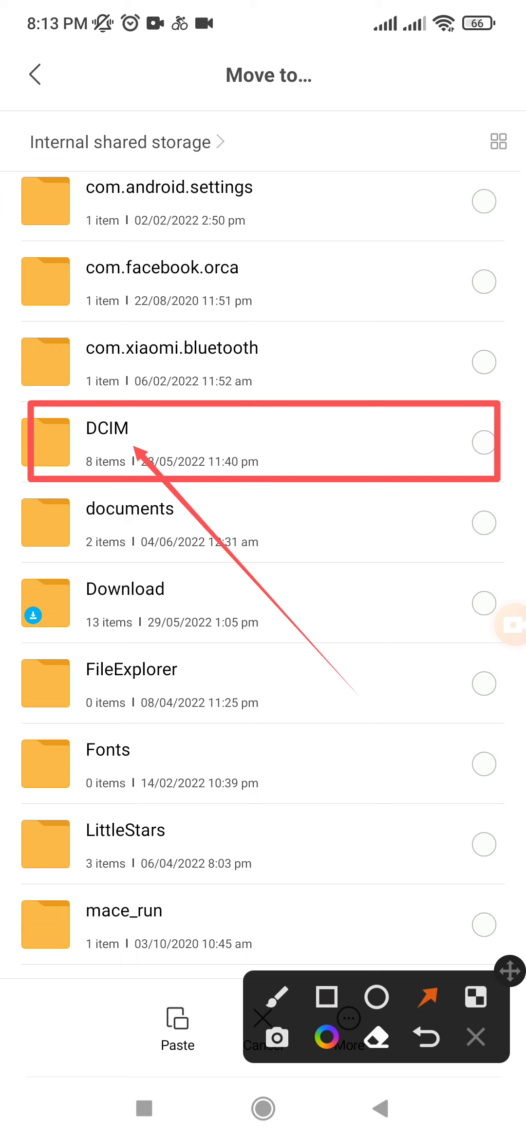
pyautogui.click(106, 428)
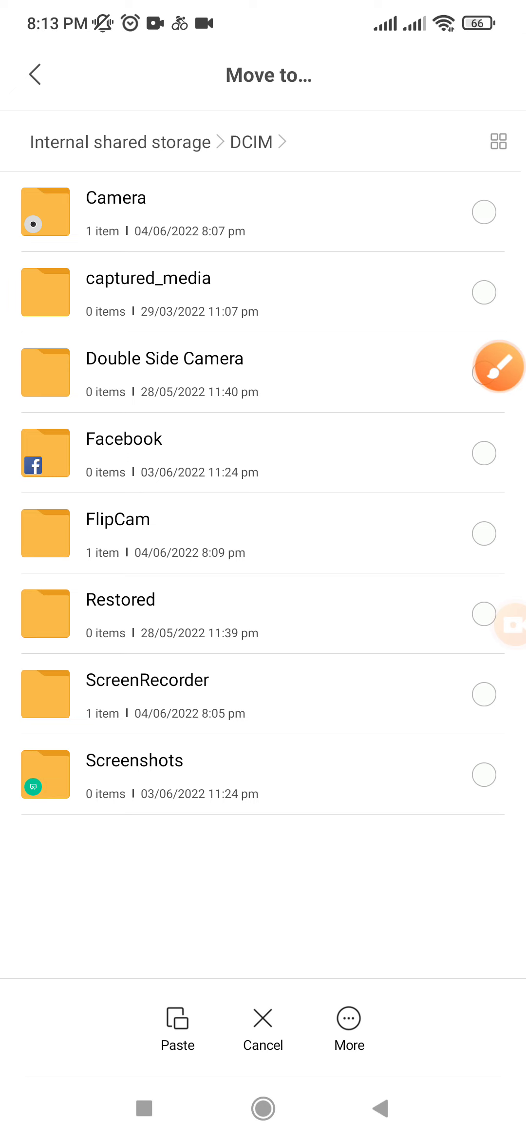
# Enter the Camera folder in DCIM and paste the FlipCam video beside the VID_20220604 clip.
pyautogui.click(499, 365)
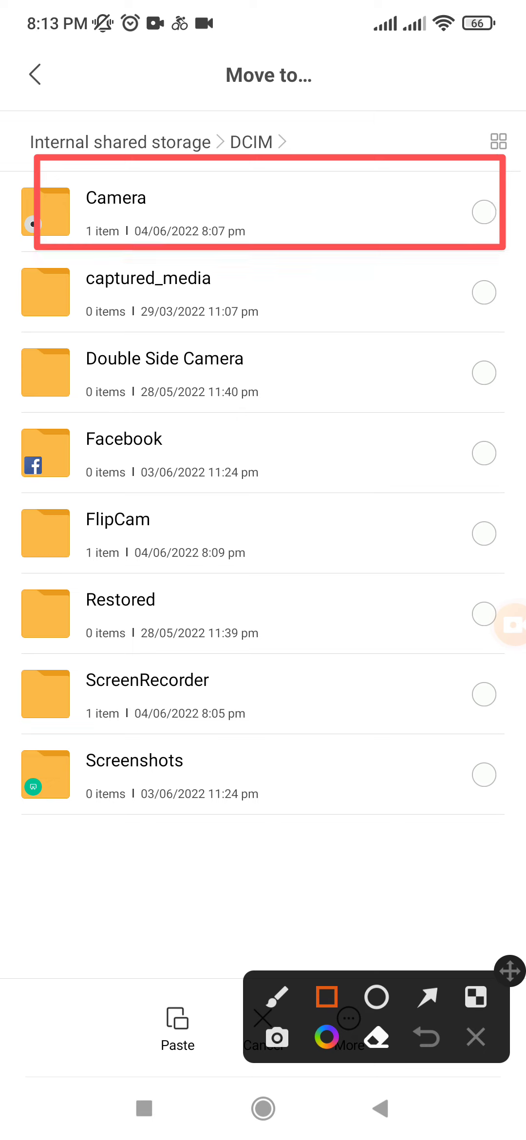
pyautogui.click(377, 997)
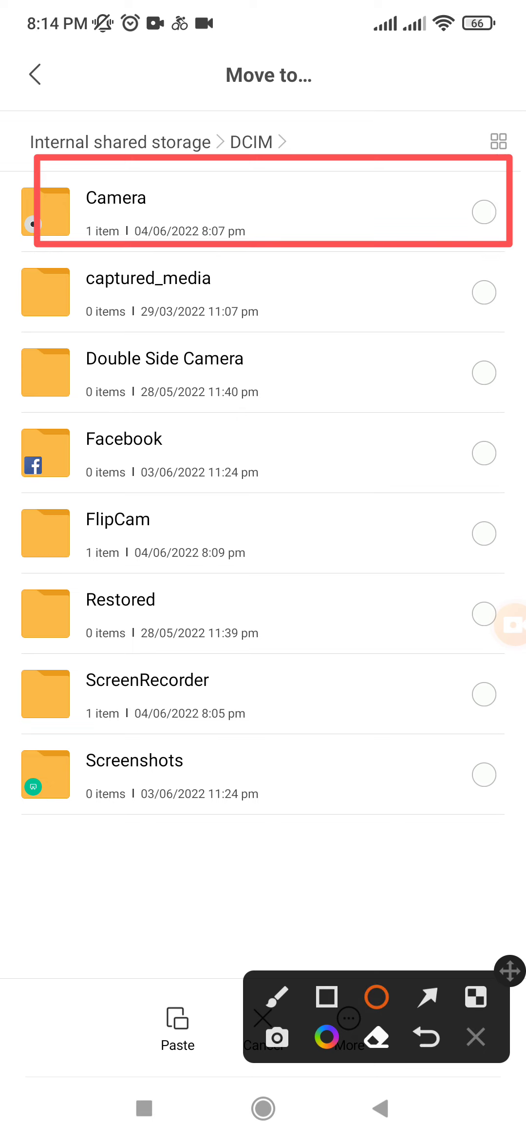
pyautogui.click(426, 997)
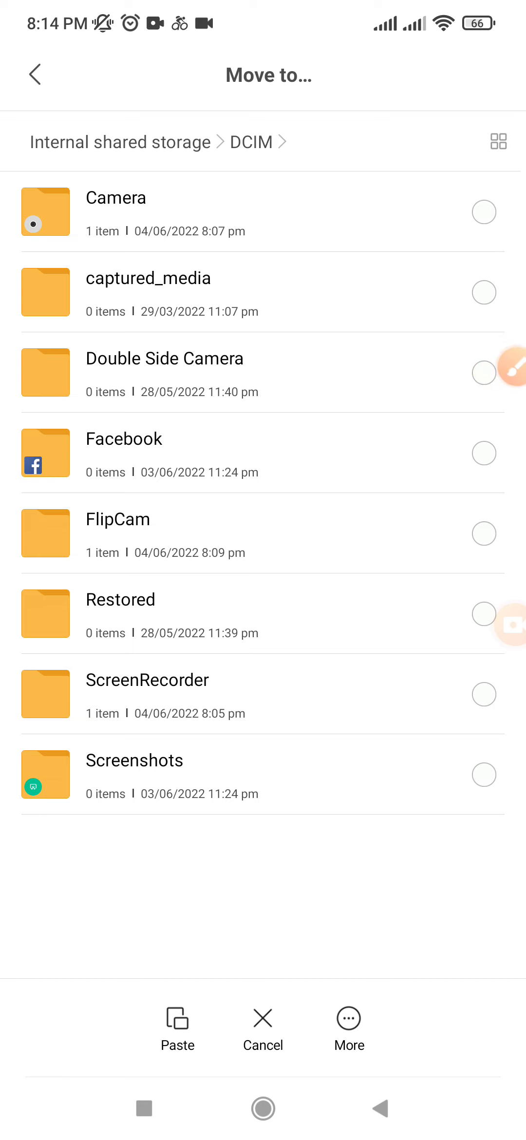
pyautogui.click(115, 198)
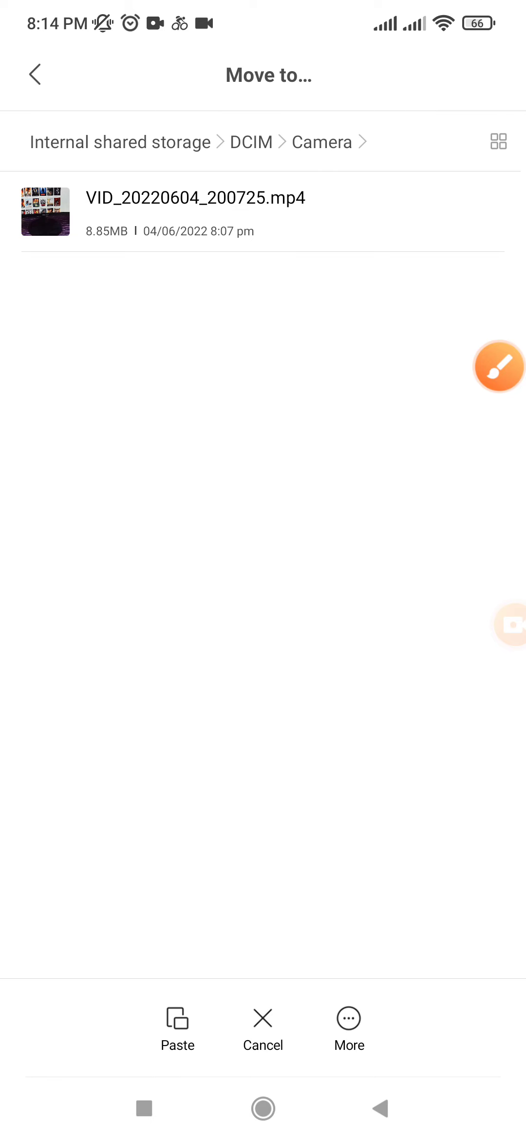
pyautogui.click(177, 1021)
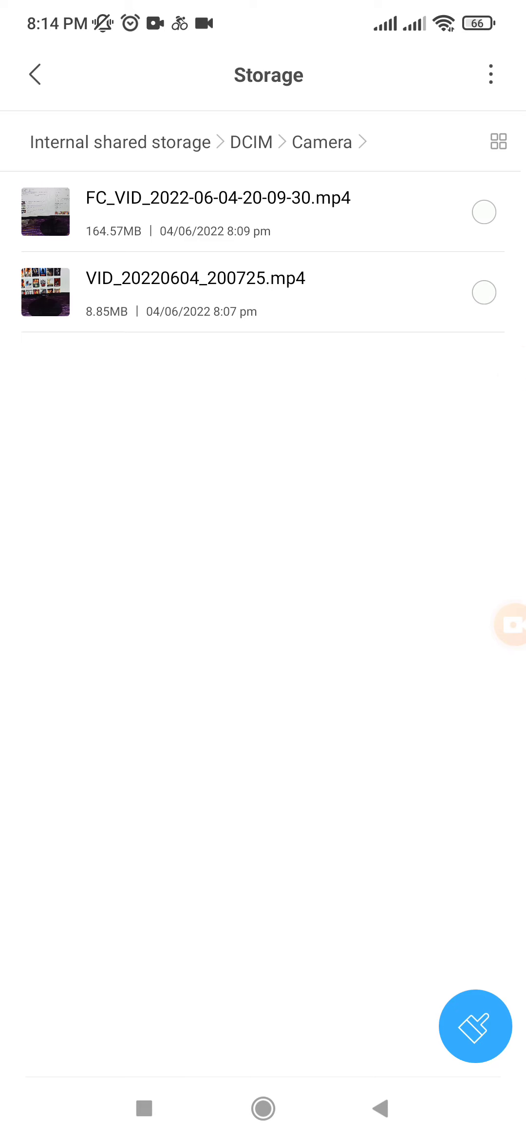
# Leave File Manager and land on the first home screen page.
pyautogui.click(475, 1026)
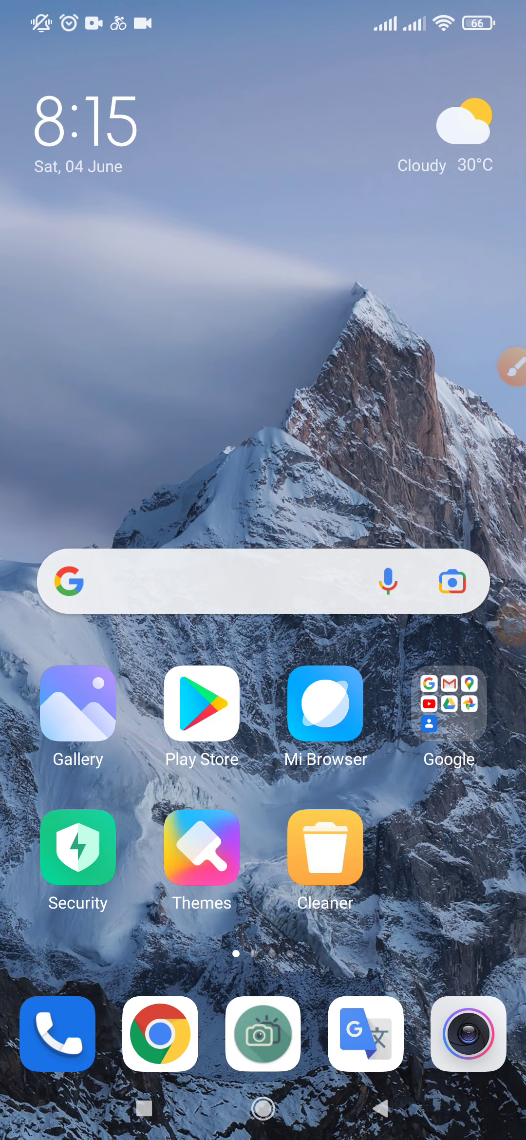
# Play the moved June 4, 2022 FlipCam video in Gallery, then return home.
pyautogui.click(77, 703)
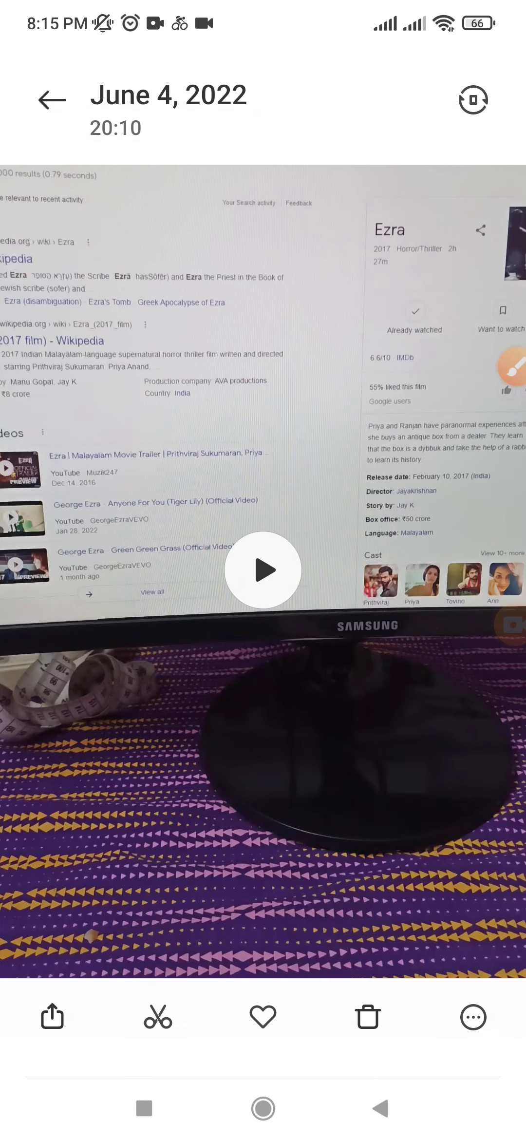
pyautogui.click(263, 569)
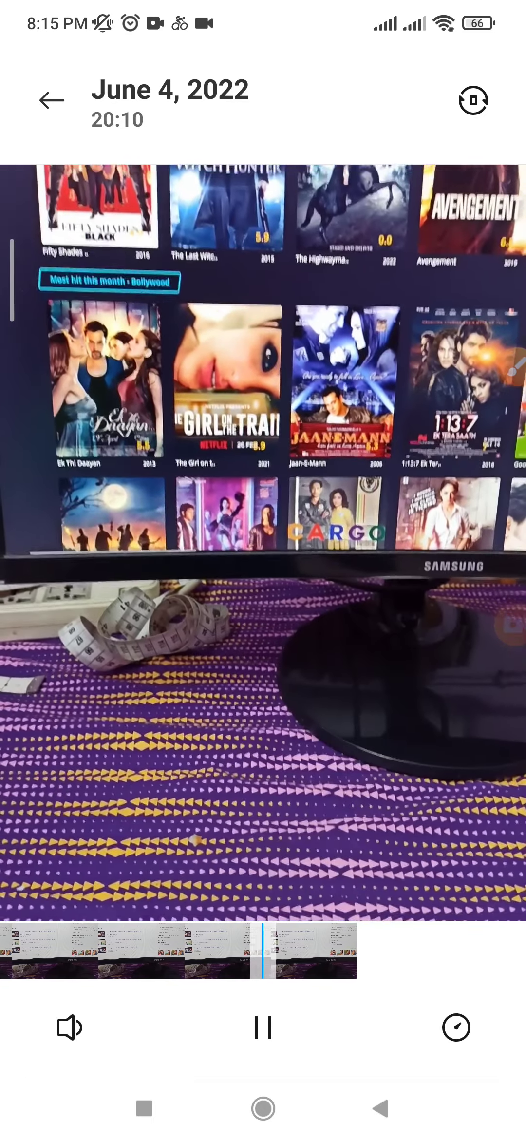
pyautogui.click(49, 101)
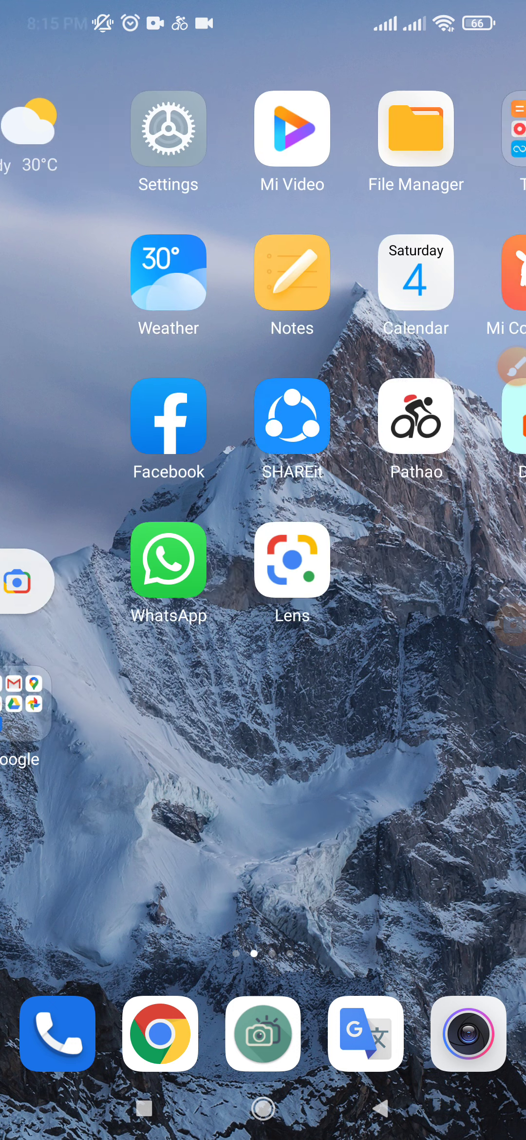
pyautogui.hscroll(-3)
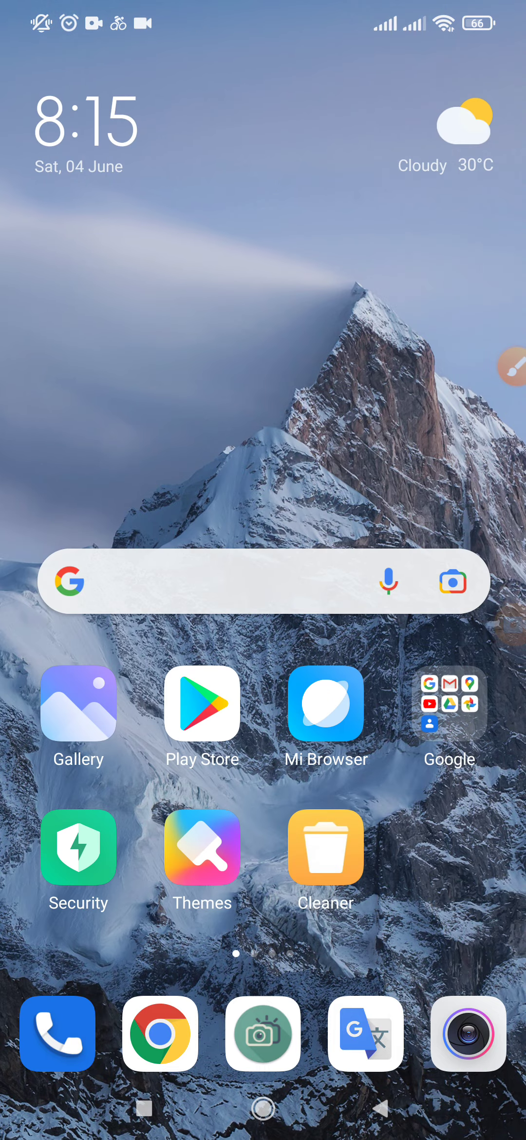
pyautogui.hscroll(-3)
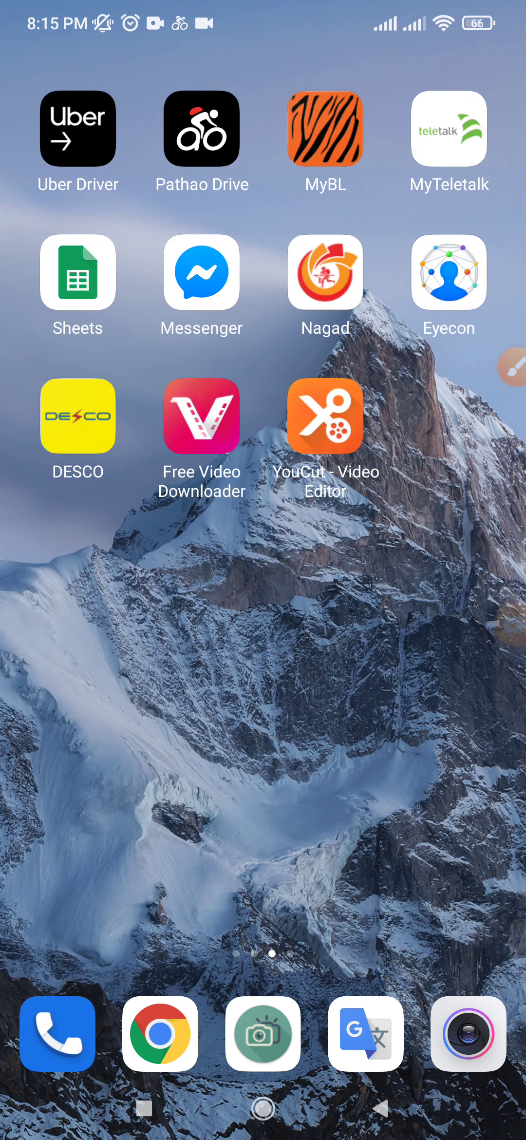
pyautogui.hscroll(-3)
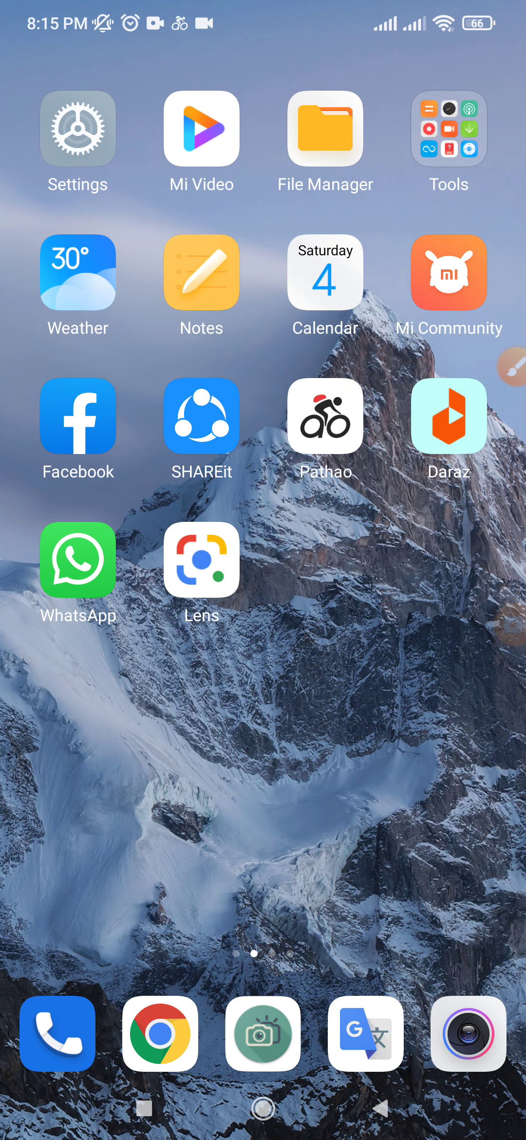
pyautogui.hscroll(-3)
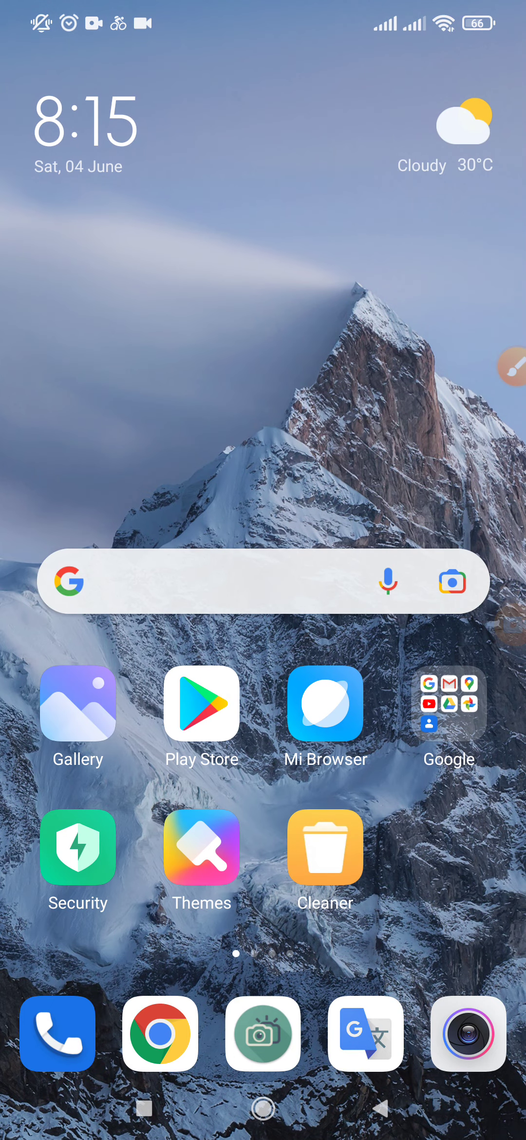
pyautogui.hscroll(-3)
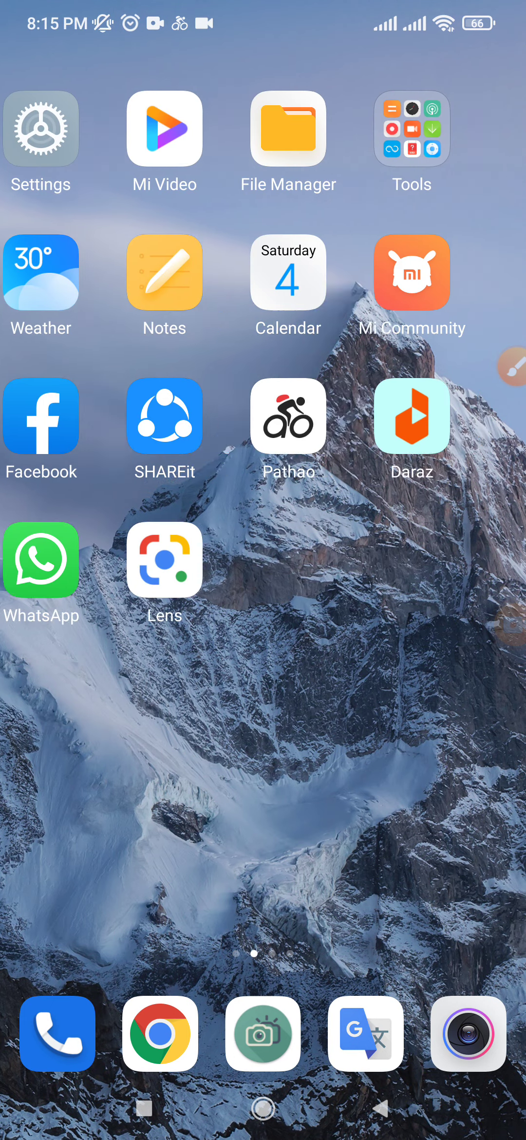
pyautogui.hscroll(-3)
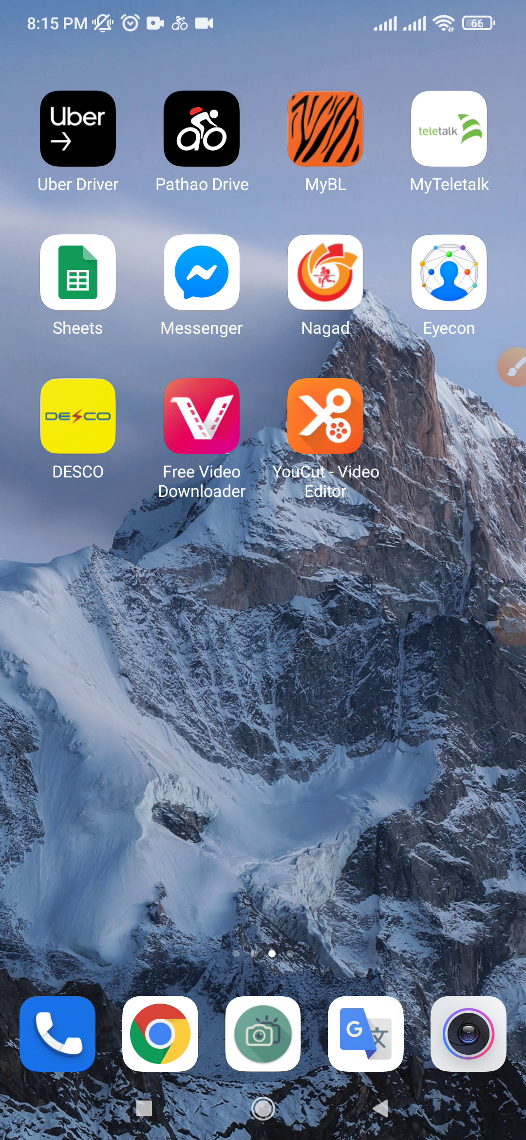
pyautogui.hscroll(-3)
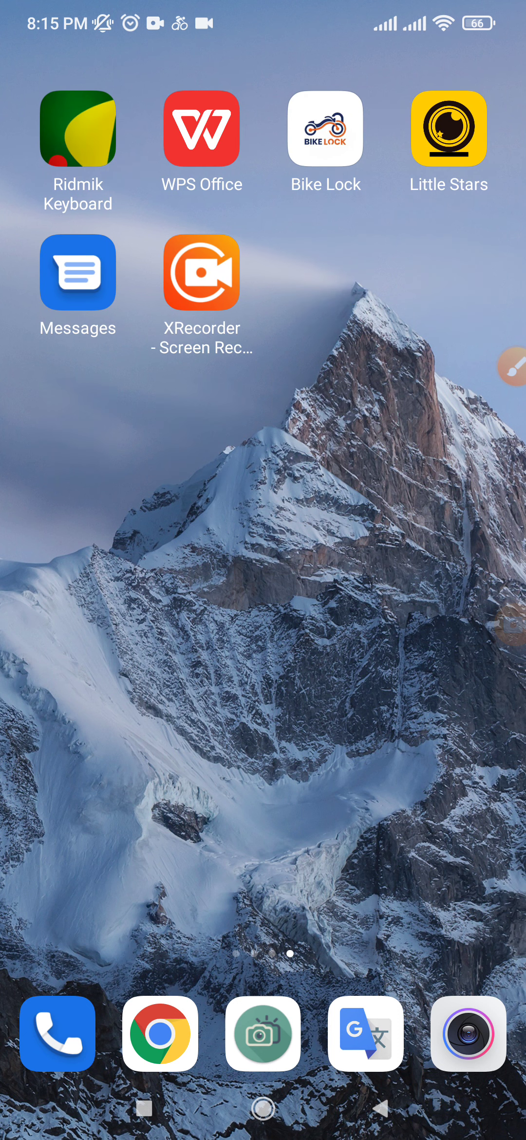